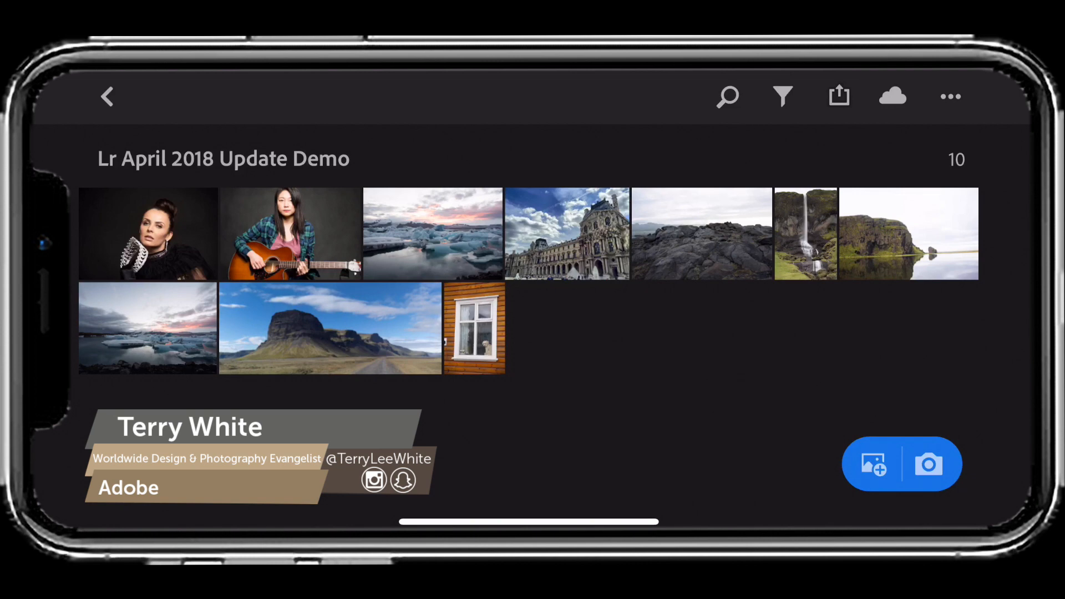
- Open the iceberg lagoon sunset photo from the album grid into Edit view
{"action": "left_click", "coordinate": [433, 234]}
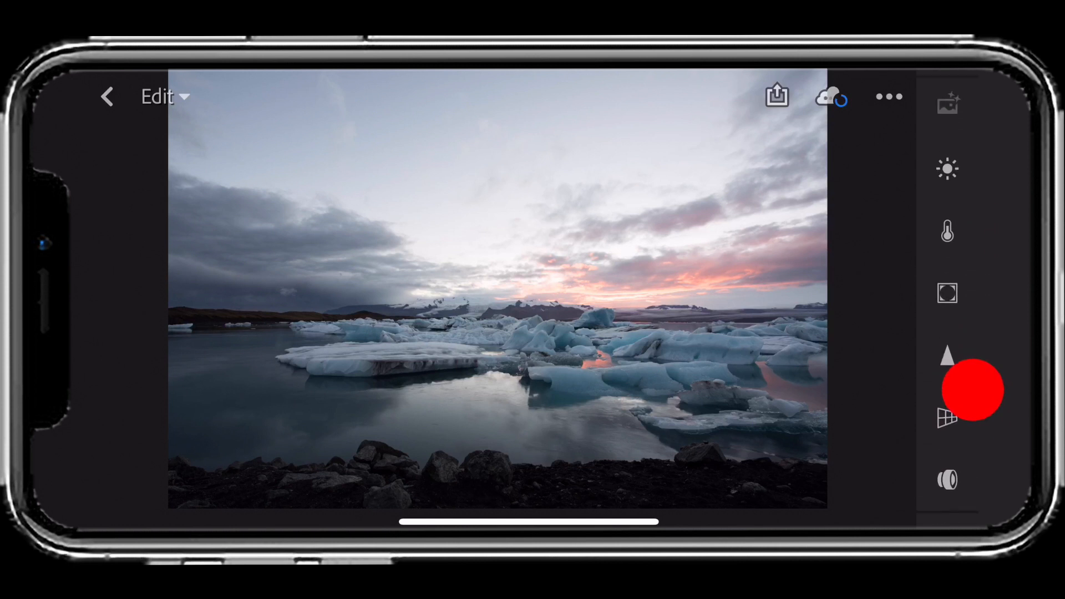
{"action": "scroll", "scroll_direction": "down", "scroll_amount": 3}
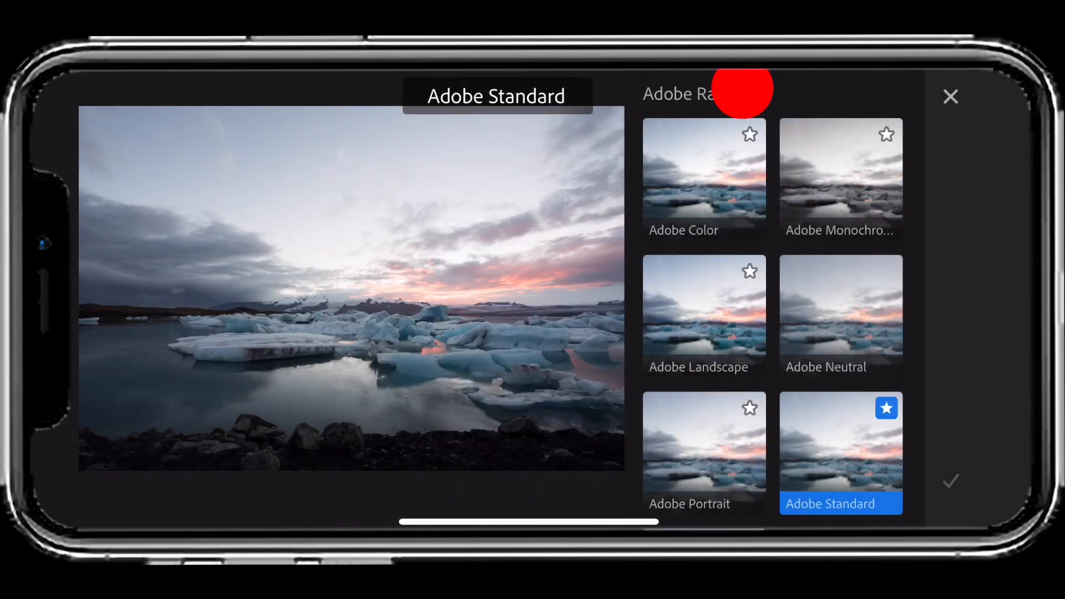
- Compare Camera Matching and Adobe Raw groups, preview Adobe Color, then apply Adobe Landscape
{"action": "left_click", "coordinate": [692, 93]}
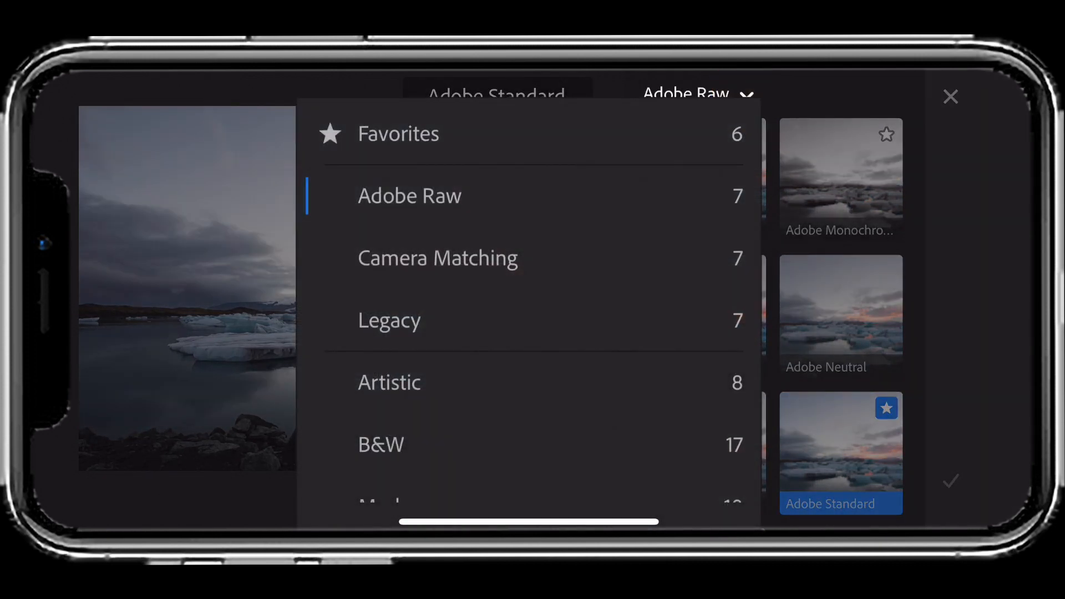
{"action": "left_click", "coordinate": [437, 258]}
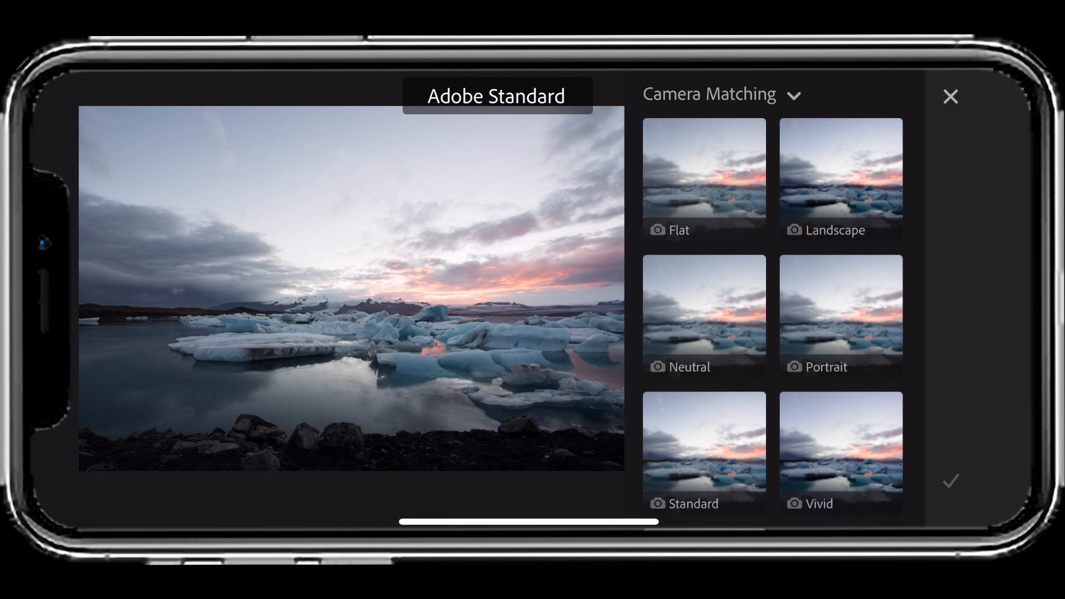
{"action": "left_click", "coordinate": [722, 93]}
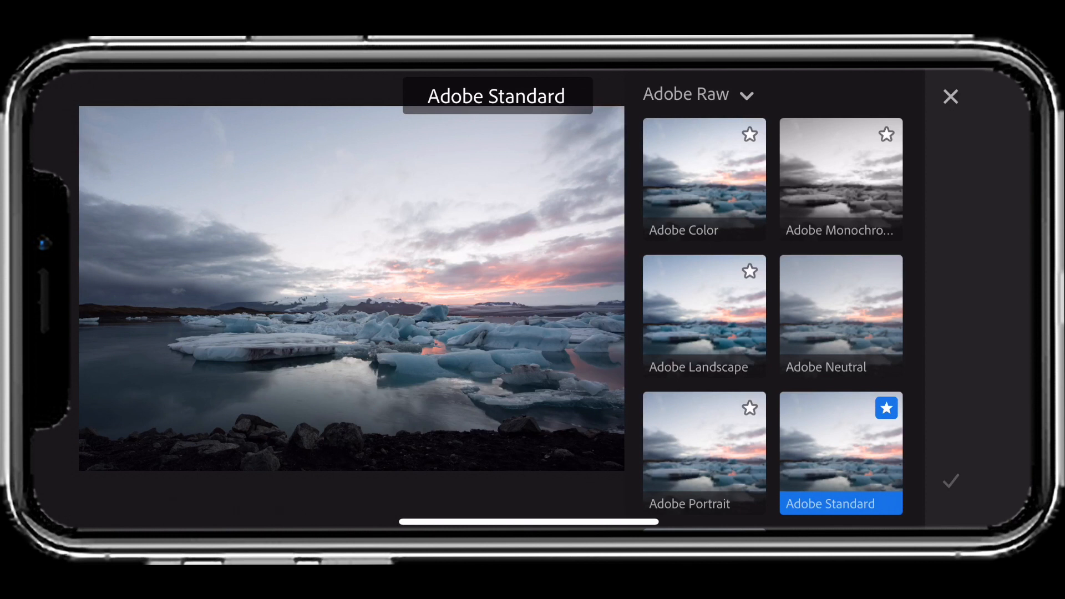
{"action": "left_click", "coordinate": [703, 170]}
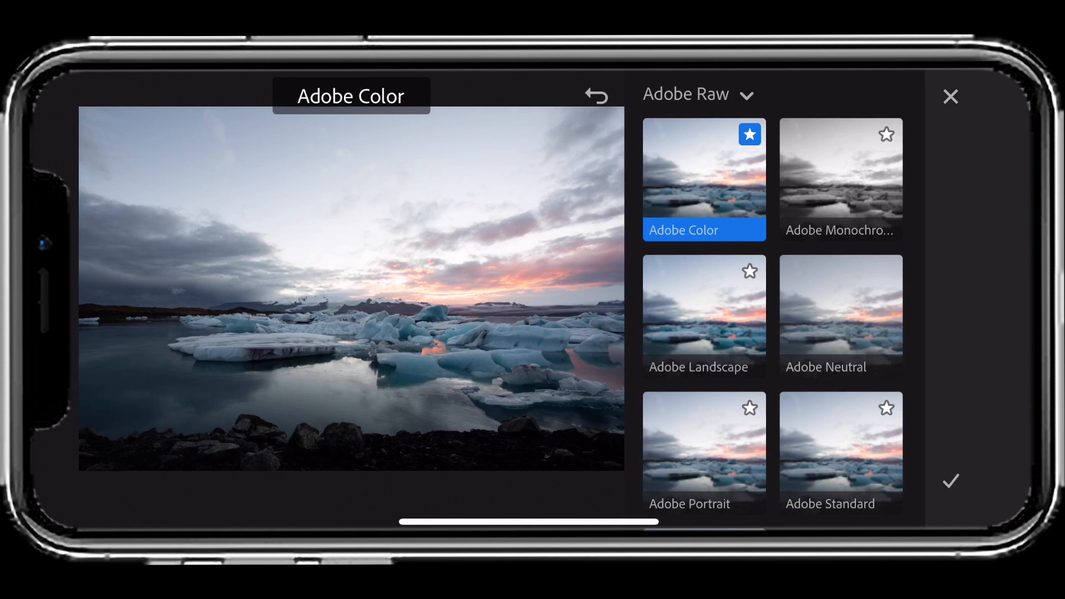
{"action": "left_click", "coordinate": [703, 314]}
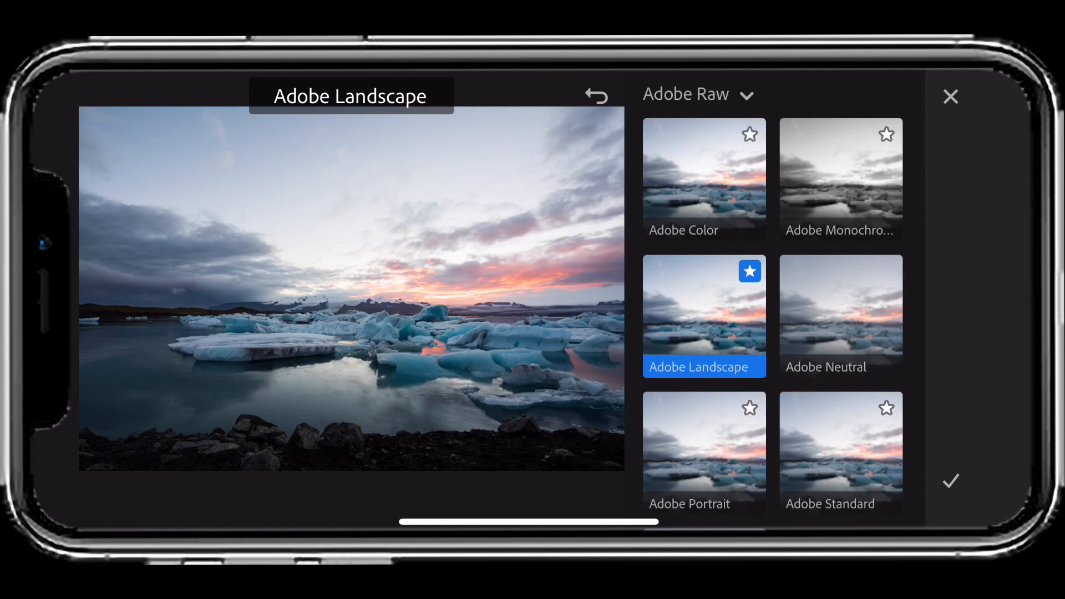
{"action": "left_click", "coordinate": [695, 93]}
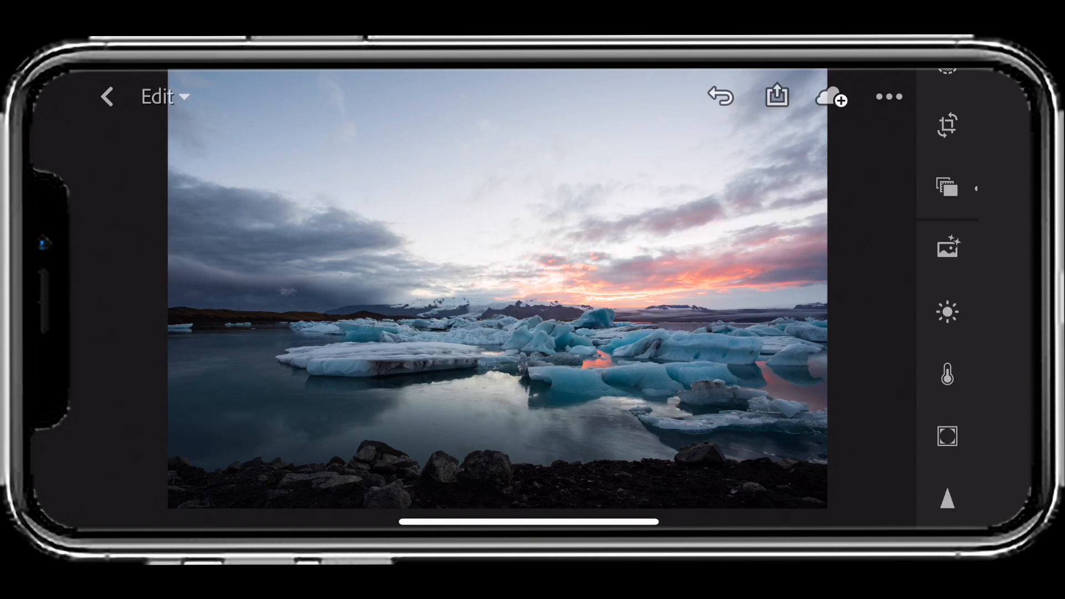
- In the Light panel set Exposure -0.69, Contrast +10 and Highlights -71
{"action": "left_click", "coordinate": [946, 312]}
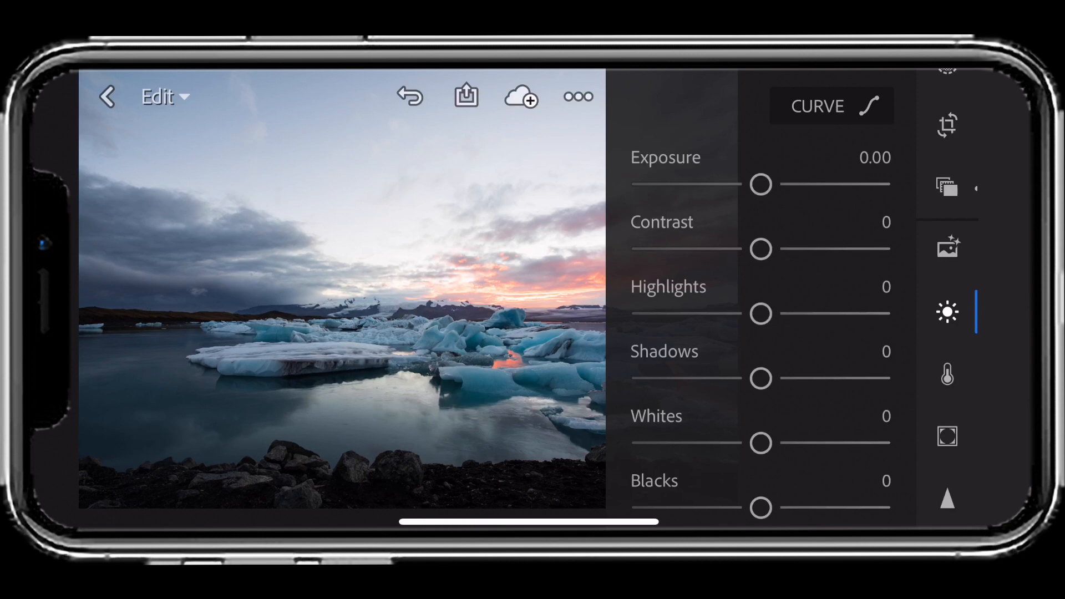
{"action": "left_click_drag", "start_coordinate": [760, 185], "coordinate": [744, 193]}
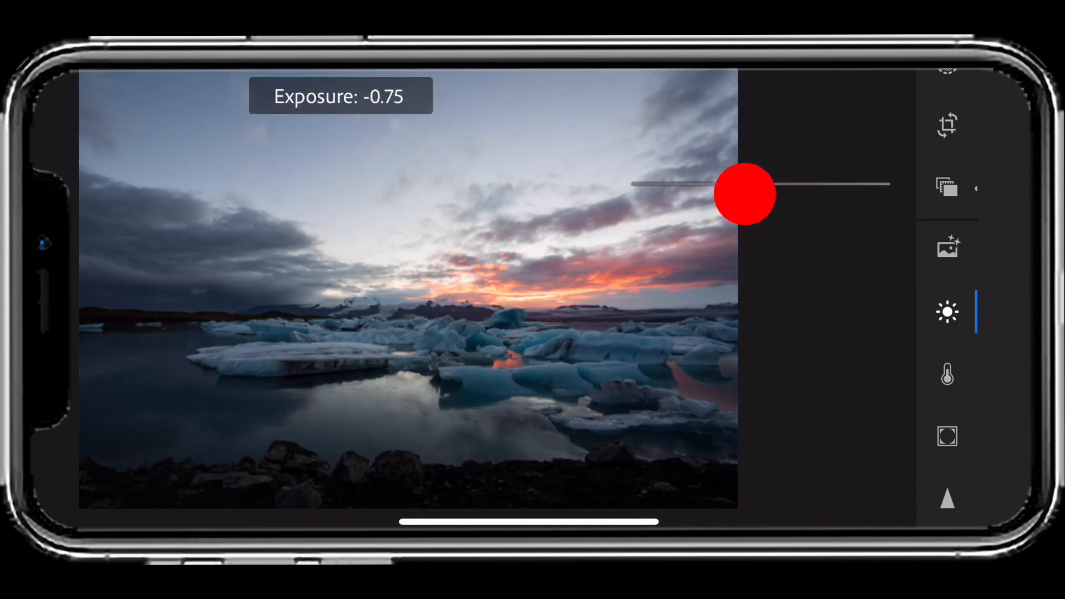
{"action": "left_click_drag", "start_coordinate": [743, 194], "coordinate": [749, 184]}
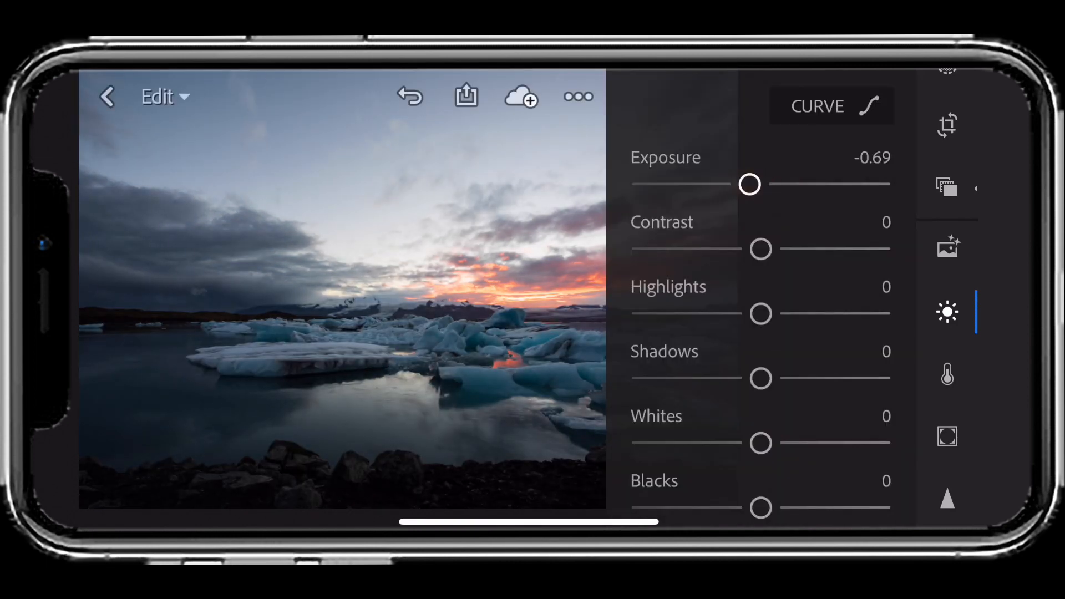
{"action": "left_click_drag", "start_coordinate": [761, 250], "coordinate": [776, 250]}
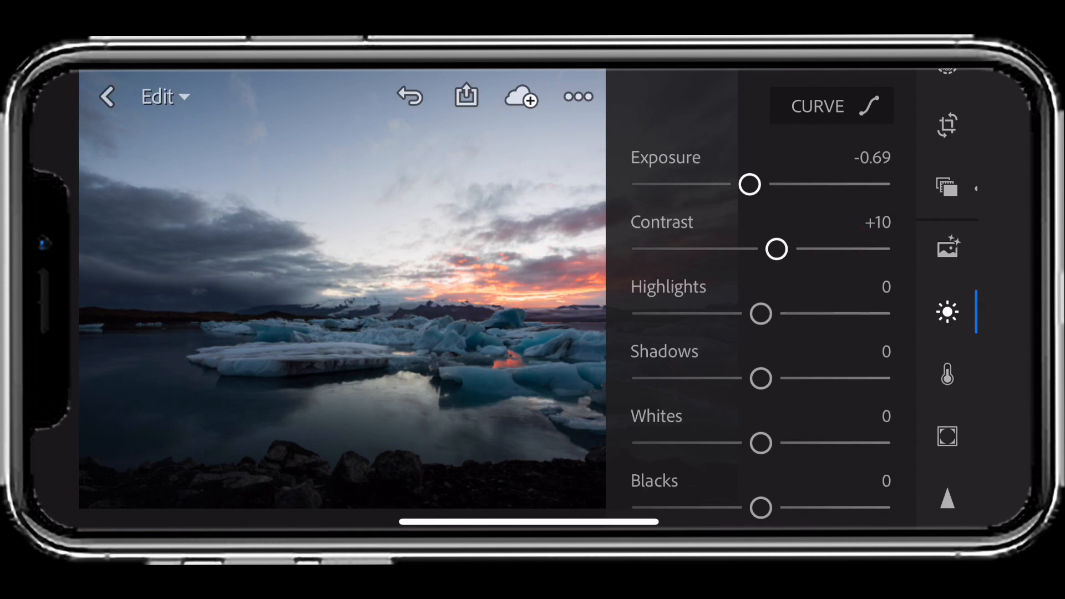
{"action": "left_click_drag", "start_coordinate": [761, 313], "coordinate": [689, 325]}
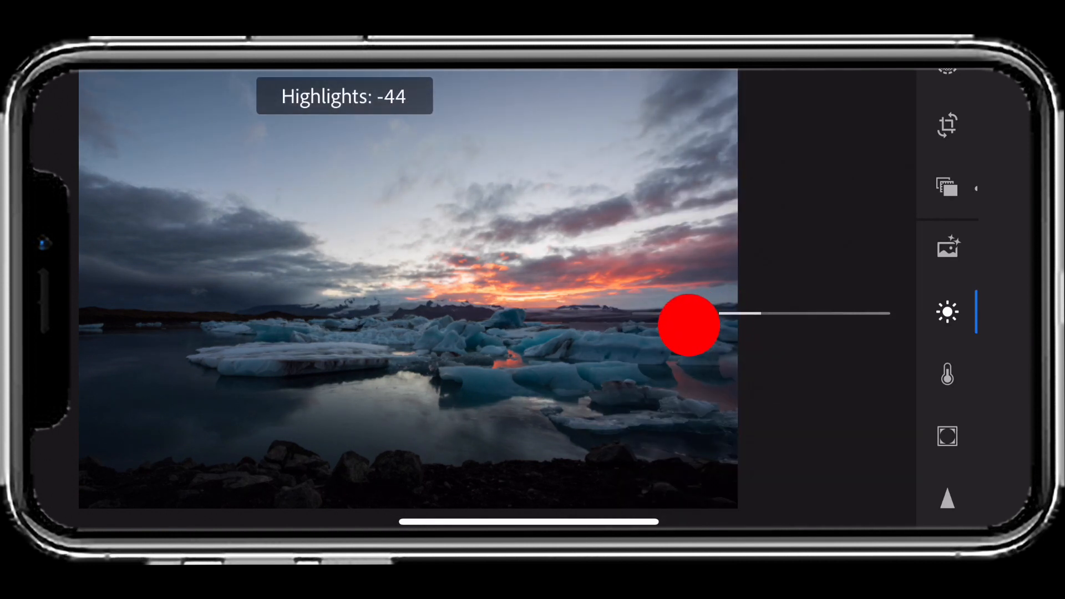
{"action": "left_click_drag", "start_coordinate": [689, 325], "coordinate": [669, 314]}
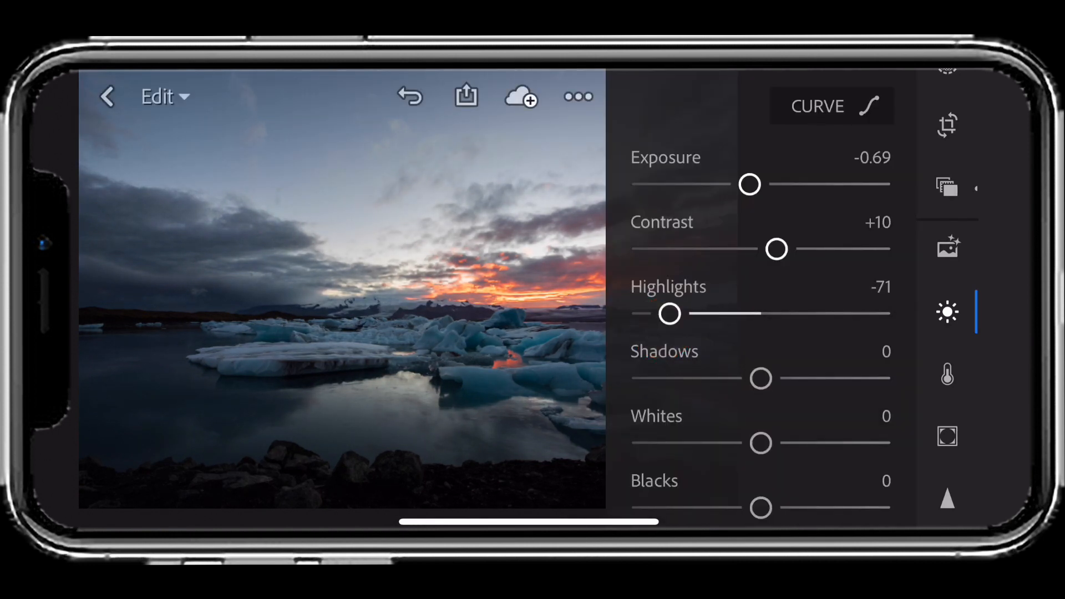
- Set Shadows +48, Whites +17 and Blacks +13
{"action": "left_click_drag", "start_coordinate": [761, 379], "coordinate": [819, 384]}
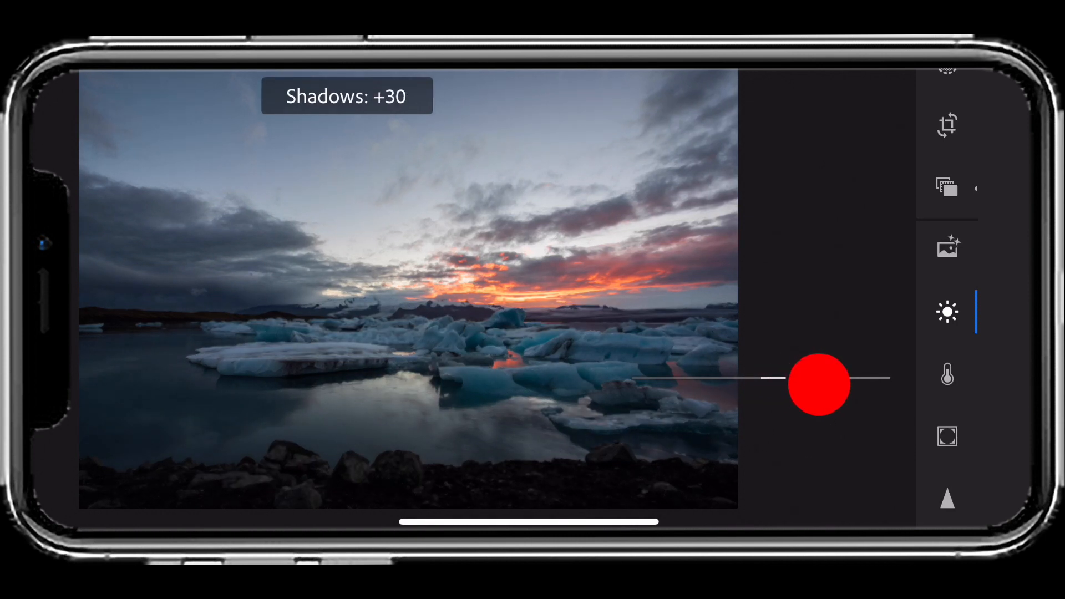
{"action": "left_click_drag", "start_coordinate": [819, 384], "coordinate": [827, 380]}
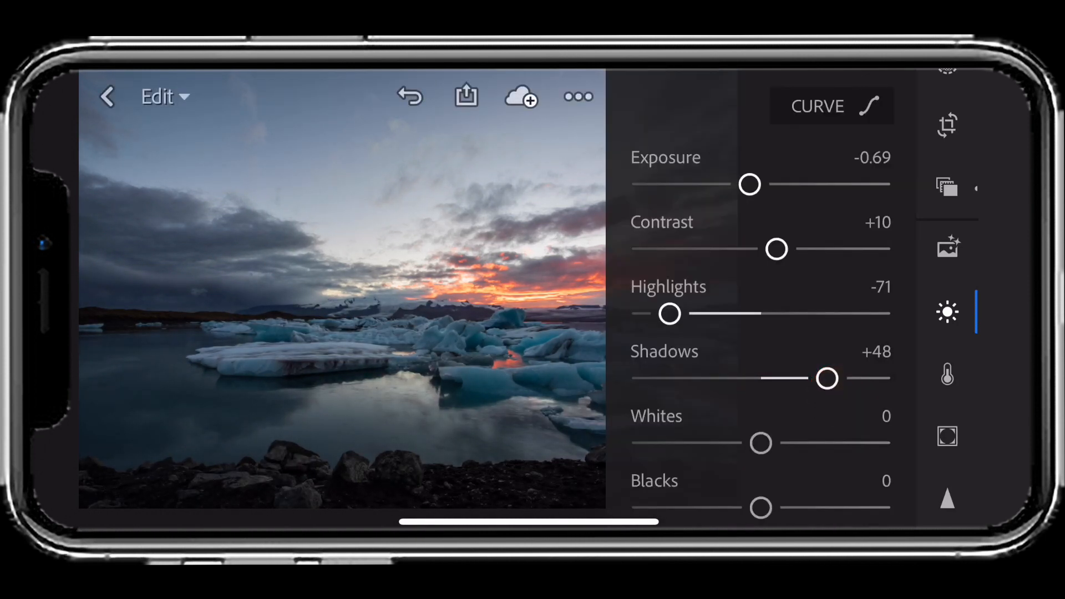
{"action": "left_click", "coordinate": [761, 443]}
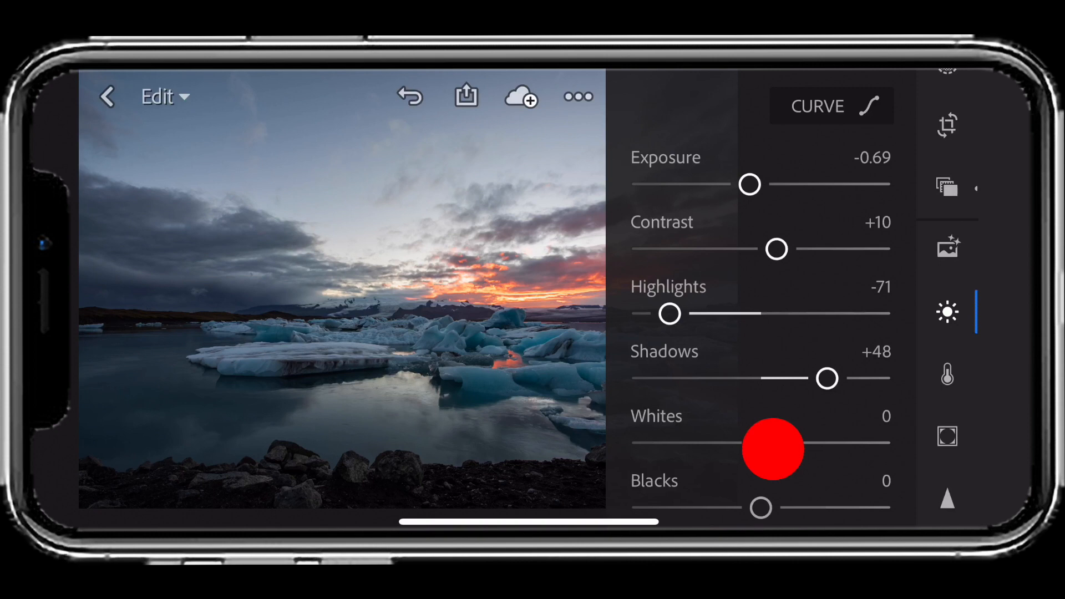
{"action": "left_click_drag", "start_coordinate": [761, 442], "coordinate": [786, 443]}
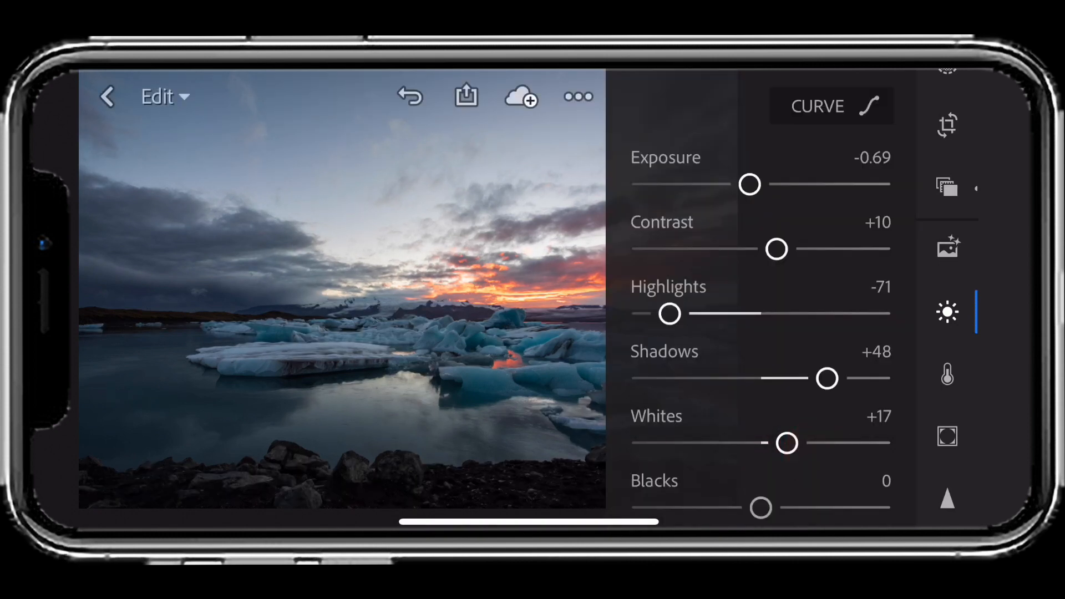
{"action": "left_click_drag", "start_coordinate": [761, 507], "coordinate": [797, 507]}
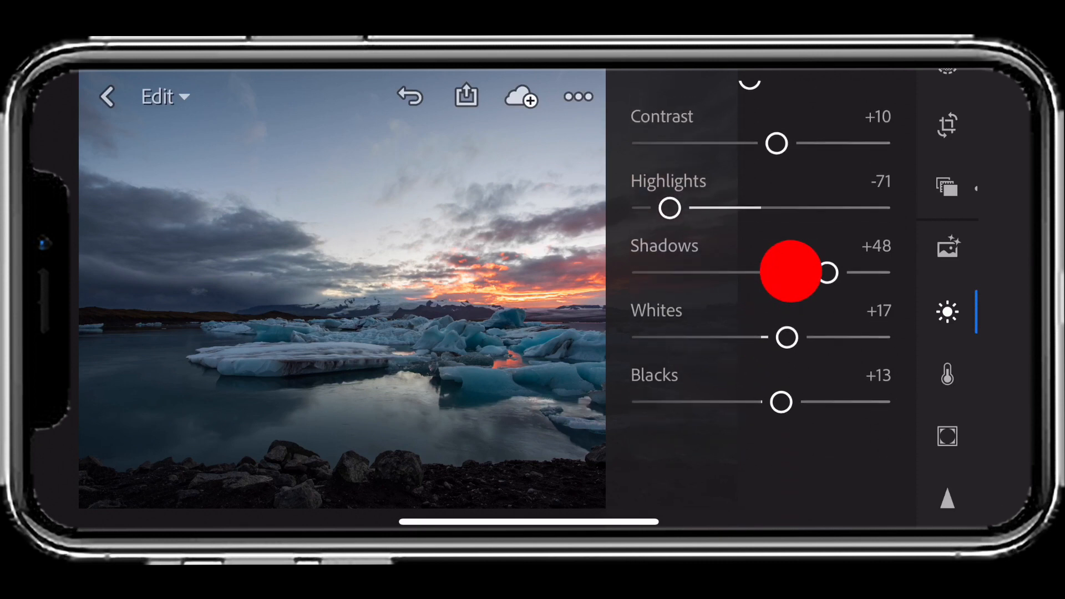
{"action": "scroll", "scroll_direction": "down", "scroll_amount": 3}
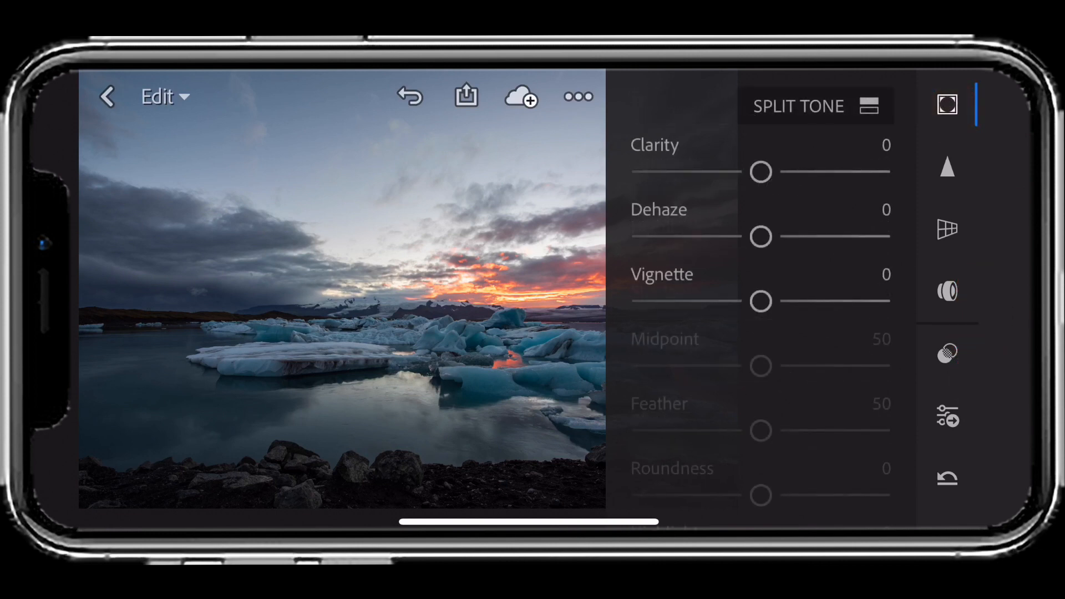
- Raise Dehaze to about +23 in the Effects panel
{"action": "left_click_drag", "start_coordinate": [761, 237], "coordinate": [797, 237]}
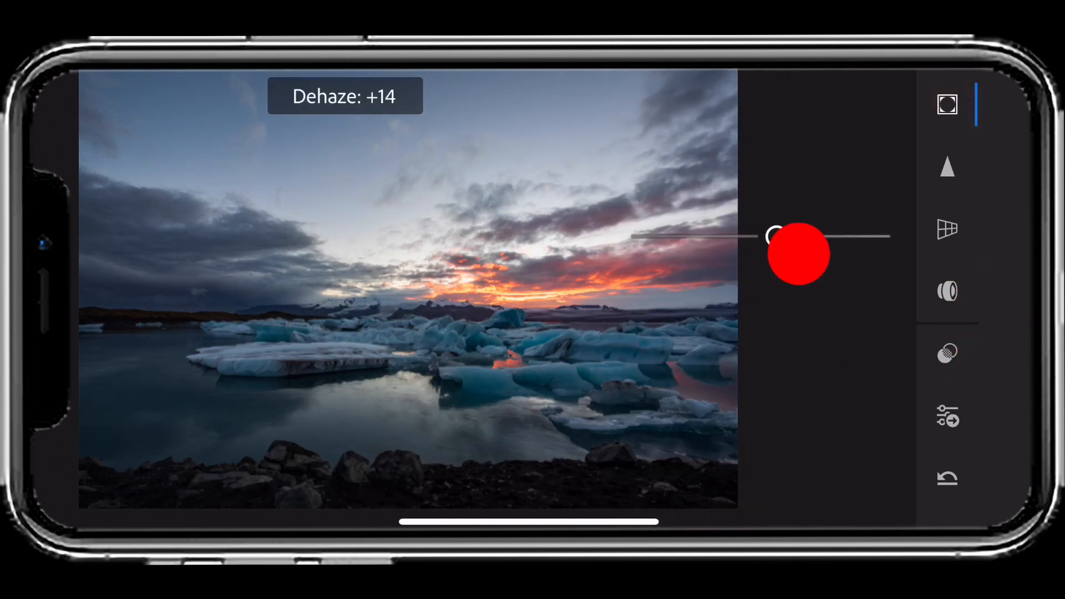
{"action": "left_click_drag", "start_coordinate": [797, 255], "coordinate": [808, 256]}
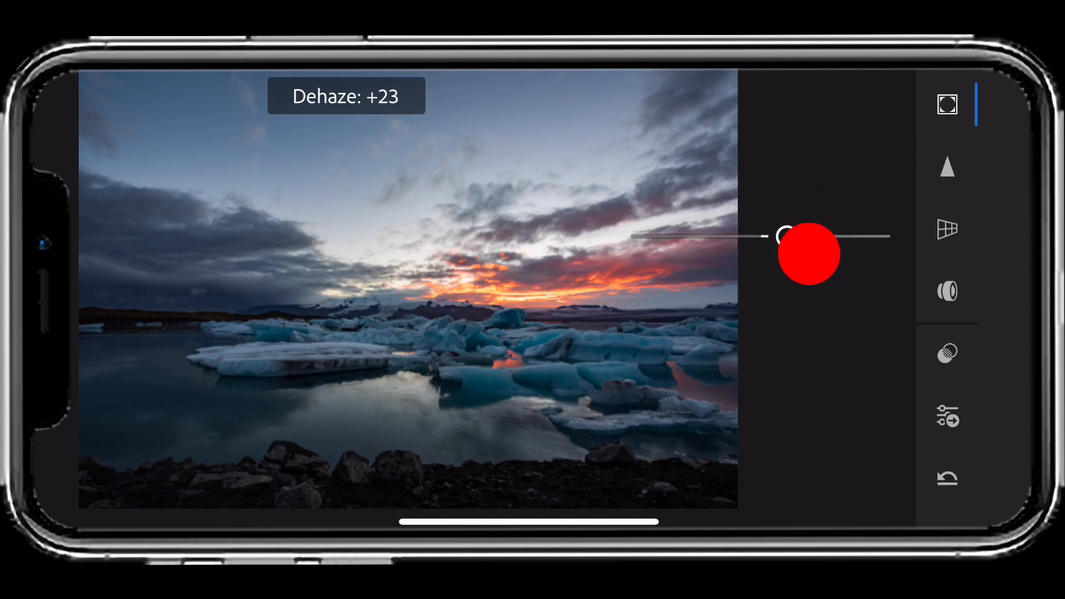
{"action": "left_click_drag", "start_coordinate": [808, 255], "coordinate": [788, 236]}
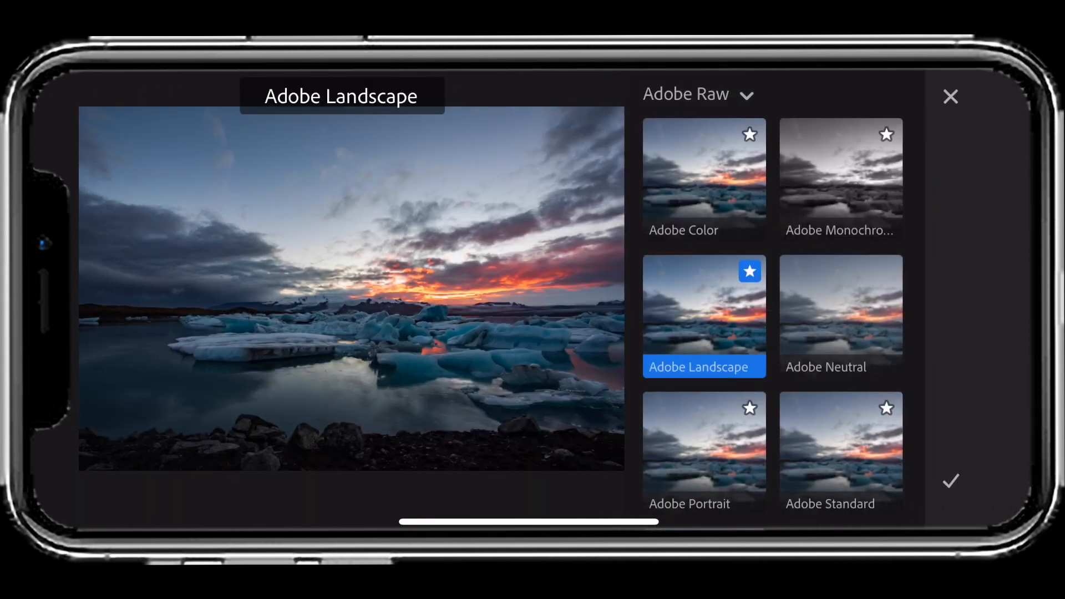
- Preview Adobe Neutral and Adobe Standard, then apply Adobe Vivid and close the browser
{"action": "left_click", "coordinate": [841, 314]}
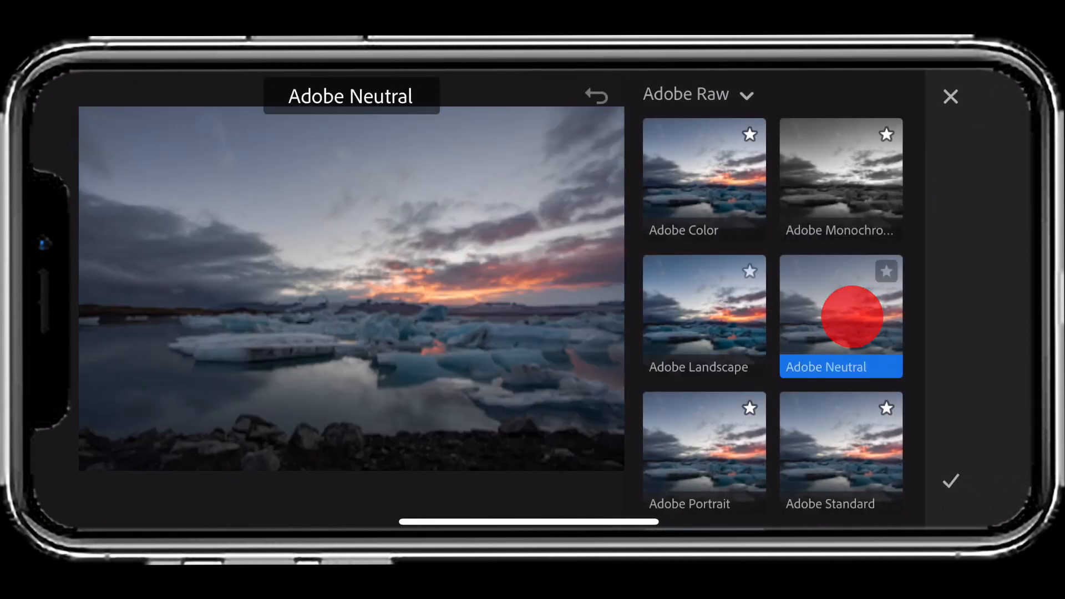
{"action": "left_click", "coordinate": [840, 448]}
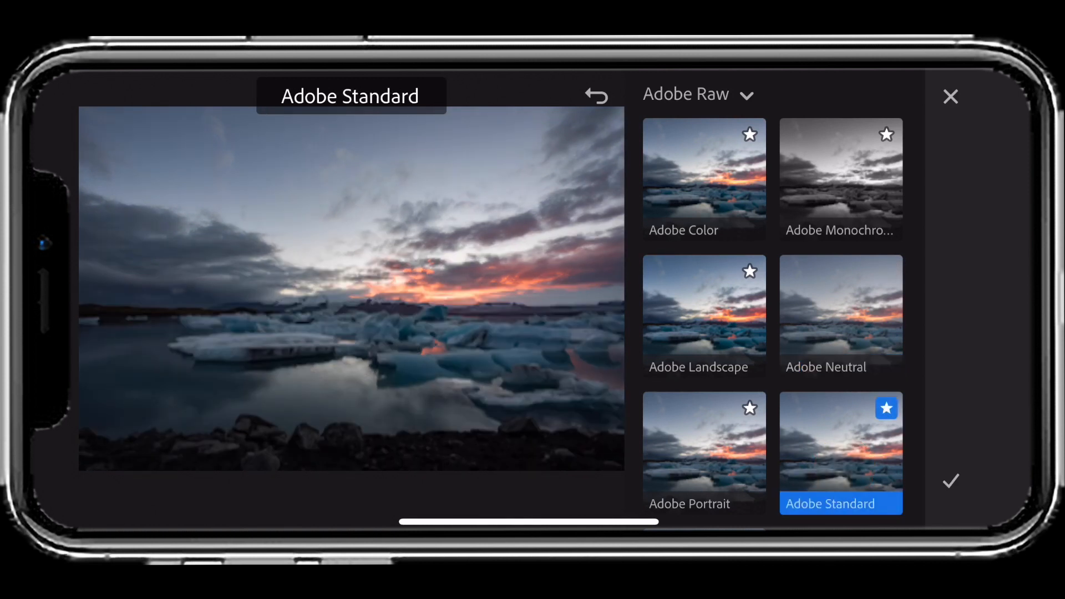
{"action": "scroll", "scroll_direction": "down", "scroll_amount": 3}
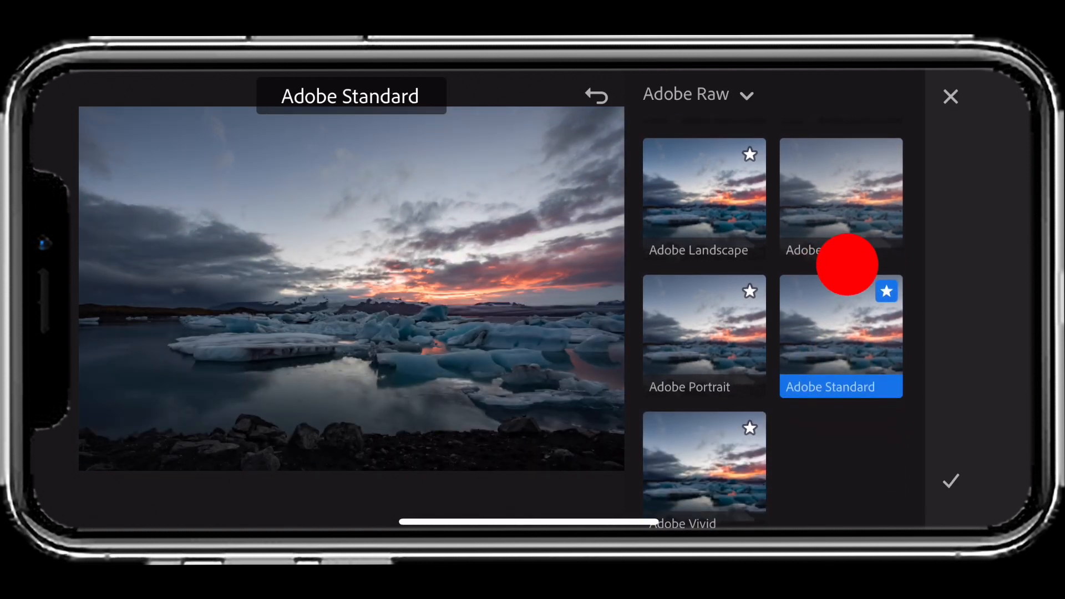
{"action": "left_click", "coordinate": [705, 464]}
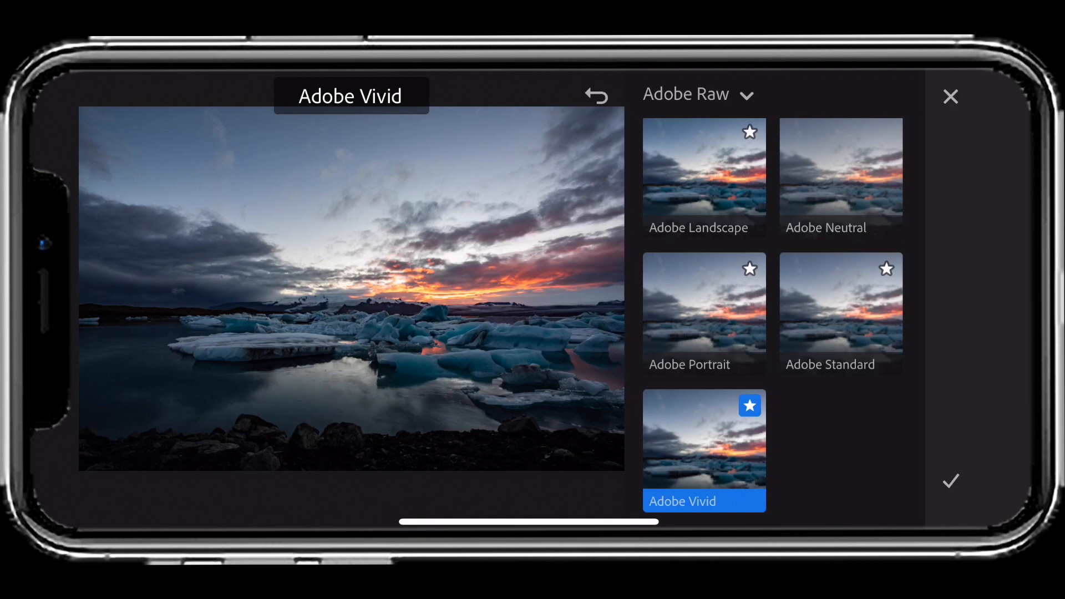
{"action": "left_click", "coordinate": [951, 481]}
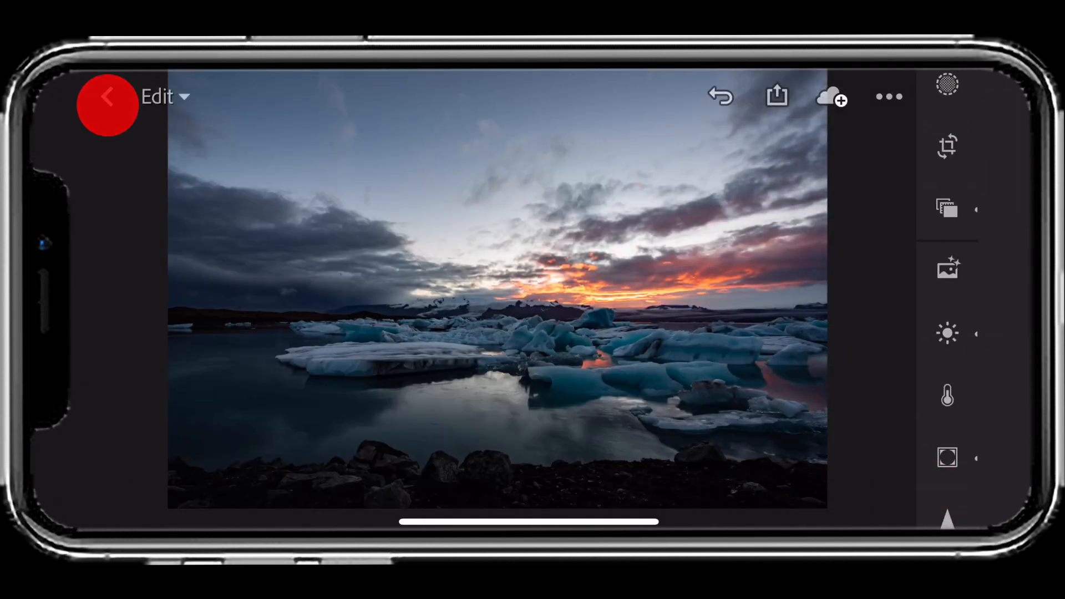
- Return to the album, open the dog-in-window photo and show its Geometry Upright options
{"action": "left_click", "coordinate": [107, 98]}
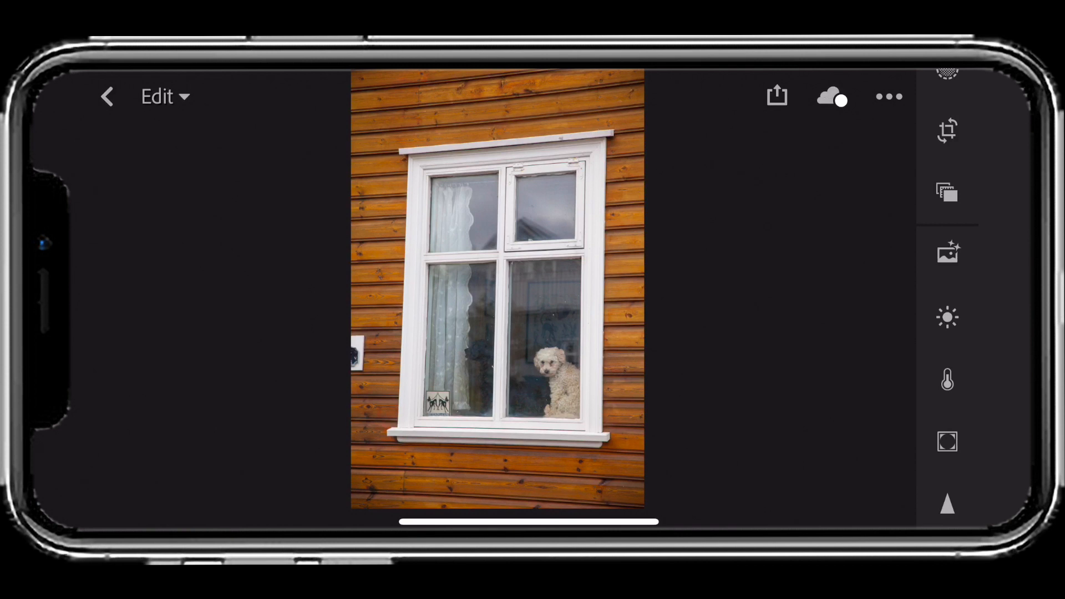
{"action": "left_click", "coordinate": [946, 379]}
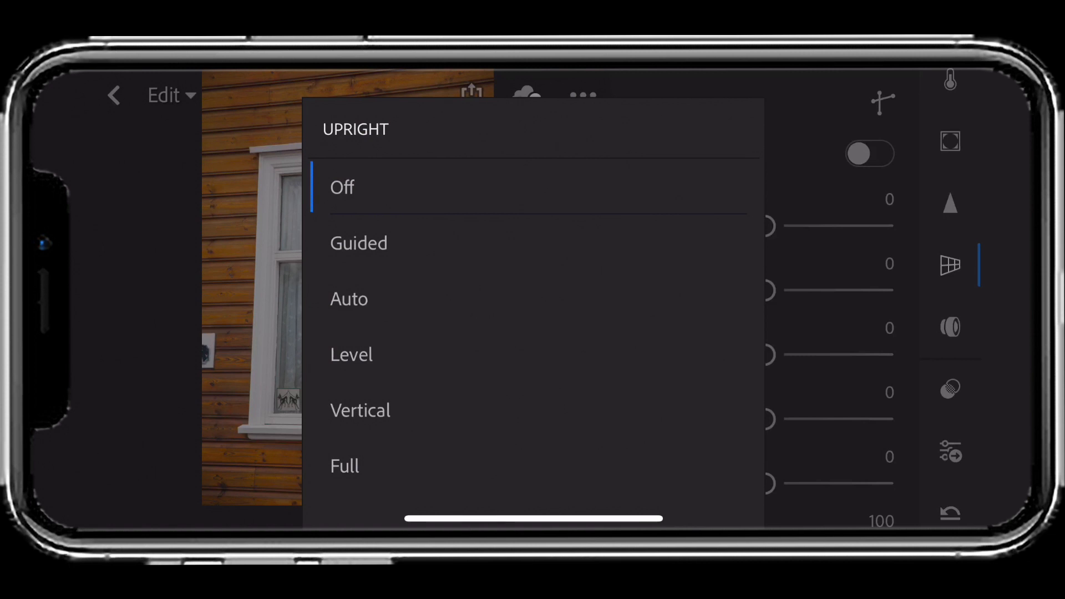
- Try Auto and Full upright, turn it Off, then switch to Guided upright
{"action": "left_click", "coordinate": [348, 299]}
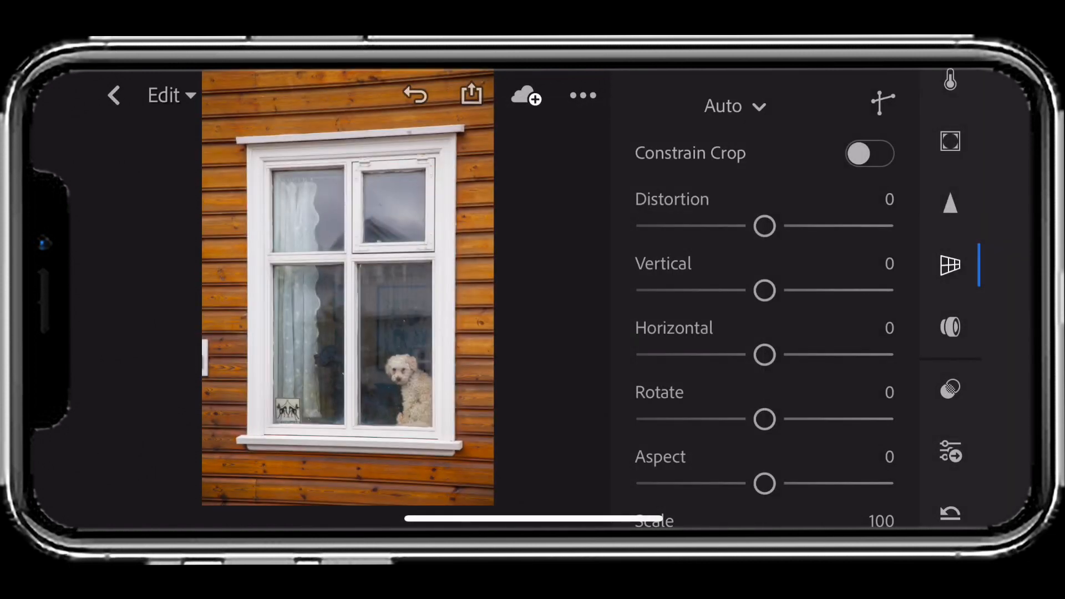
{"action": "left_click", "coordinate": [734, 107]}
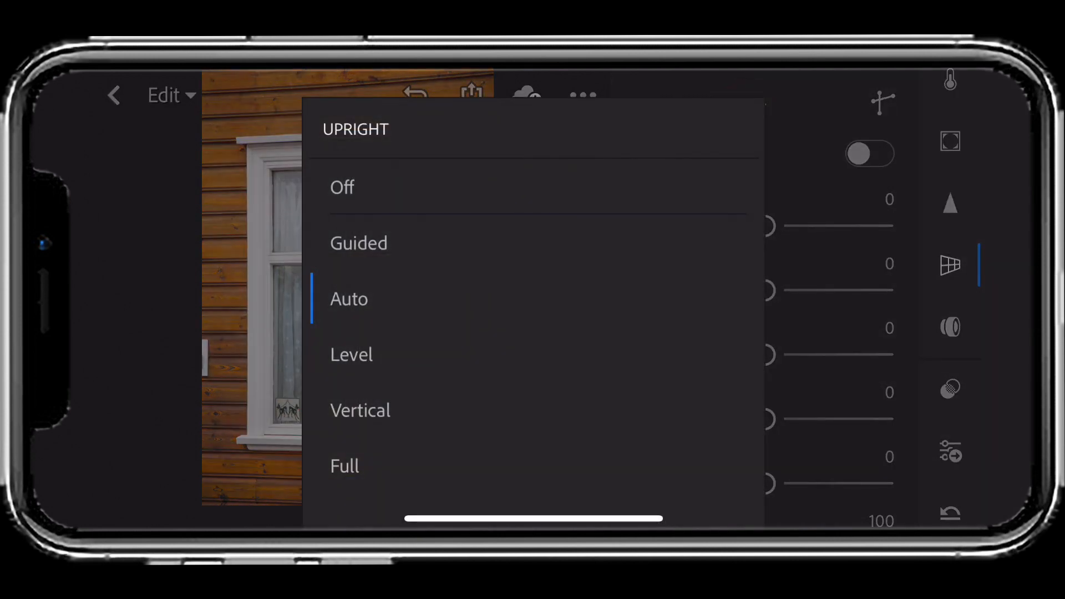
{"action": "left_click", "coordinate": [345, 465]}
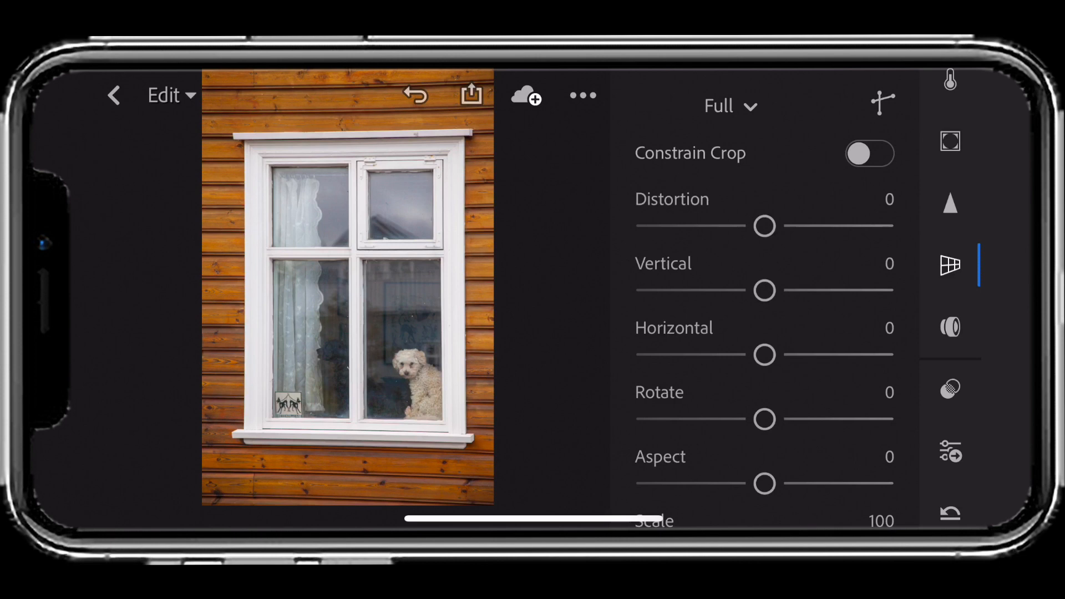
{"action": "left_click", "coordinate": [730, 107]}
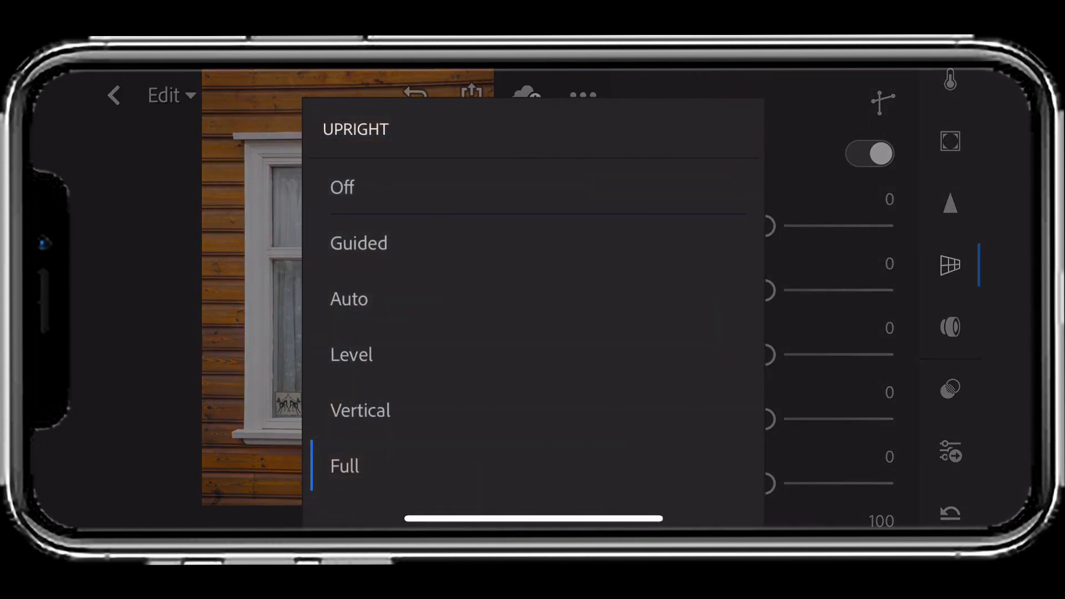
{"action": "left_click", "coordinate": [341, 187]}
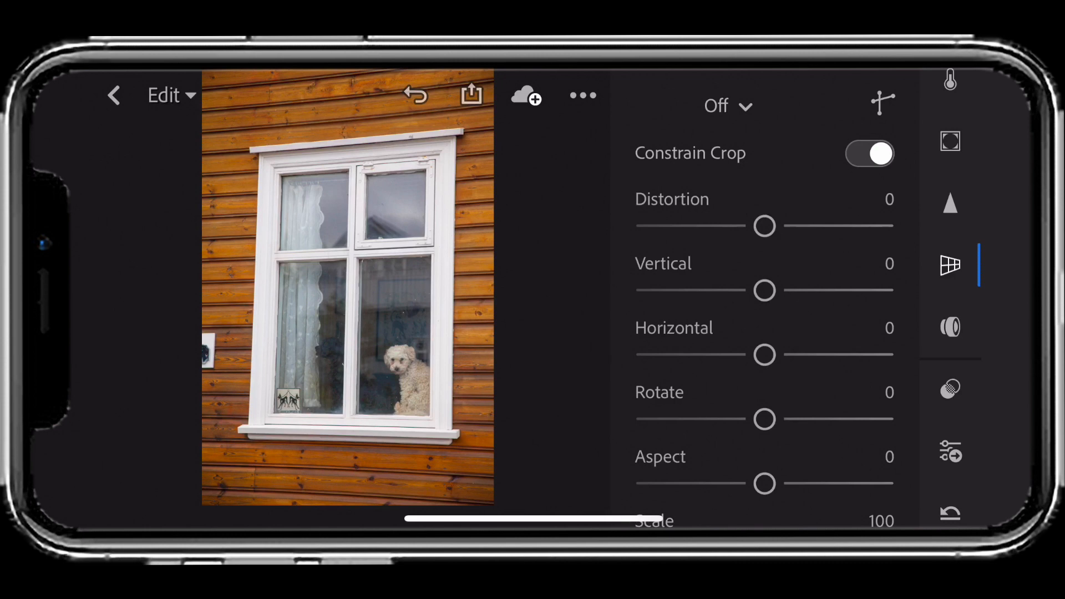
{"action": "left_click", "coordinate": [726, 107]}
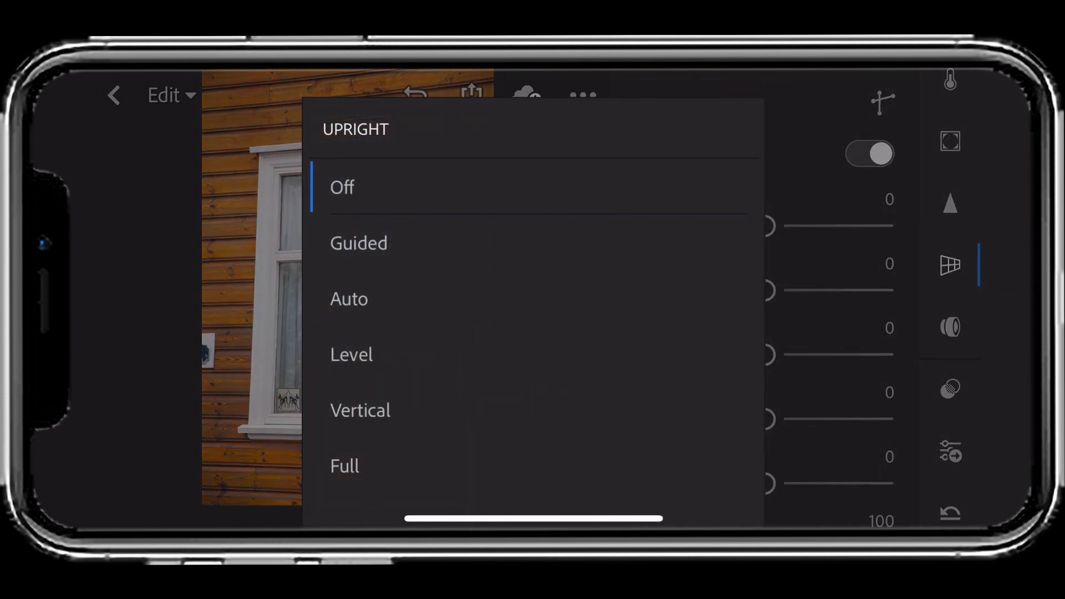
{"action": "left_click", "coordinate": [341, 186]}
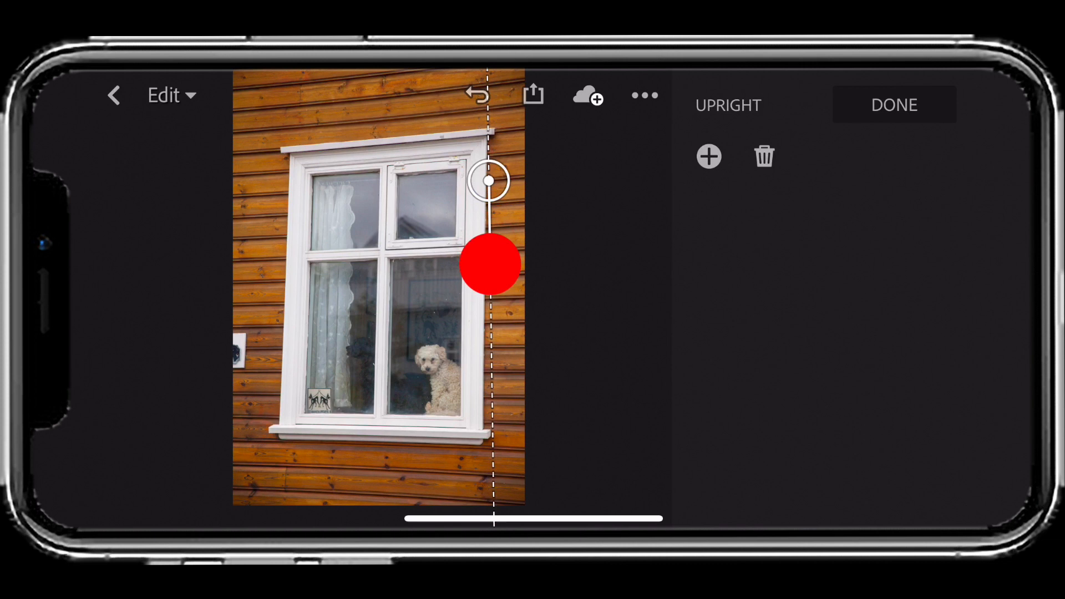
- Draw a vertical guide along the window's right edge and align it to the frame
{"action": "left_click_drag", "start_coordinate": [488, 264], "coordinate": [482, 325]}
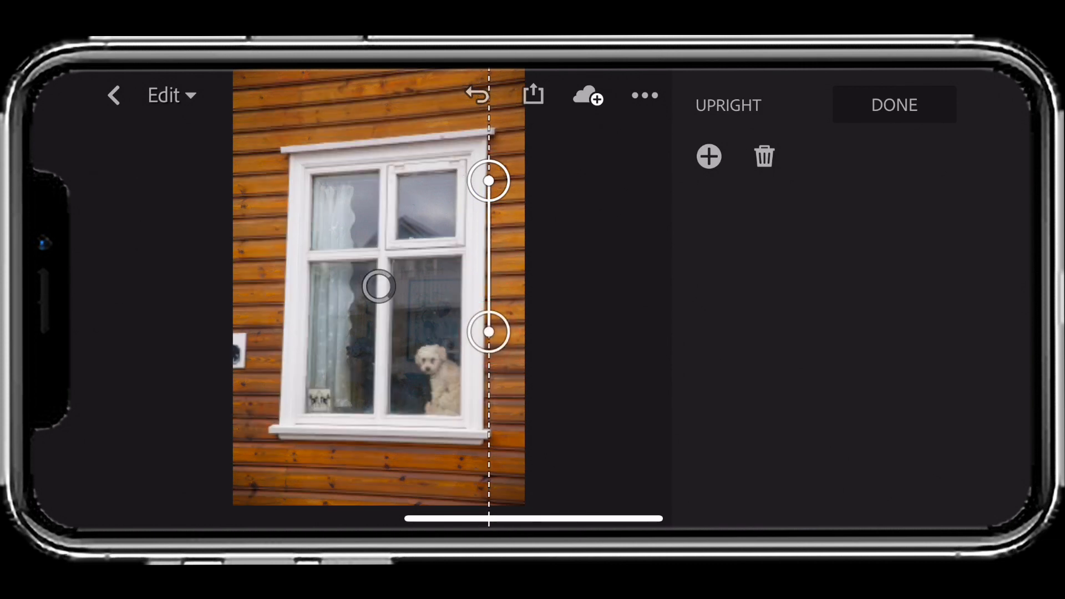
{"action": "left_click_drag", "start_coordinate": [488, 333], "coordinate": [488, 358]}
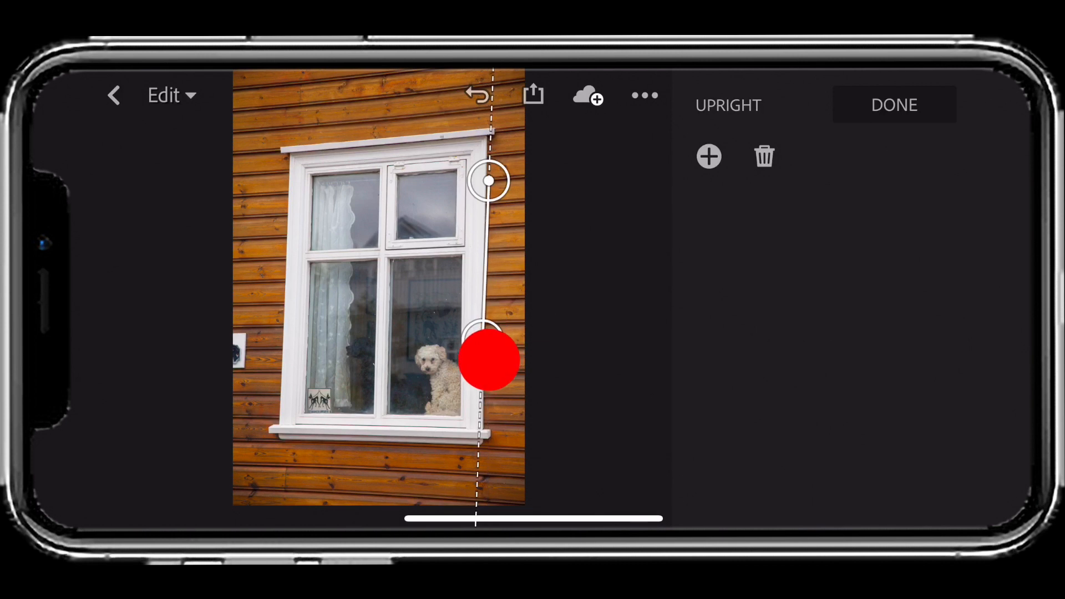
{"action": "left_click_drag", "start_coordinate": [489, 356], "coordinate": [486, 352]}
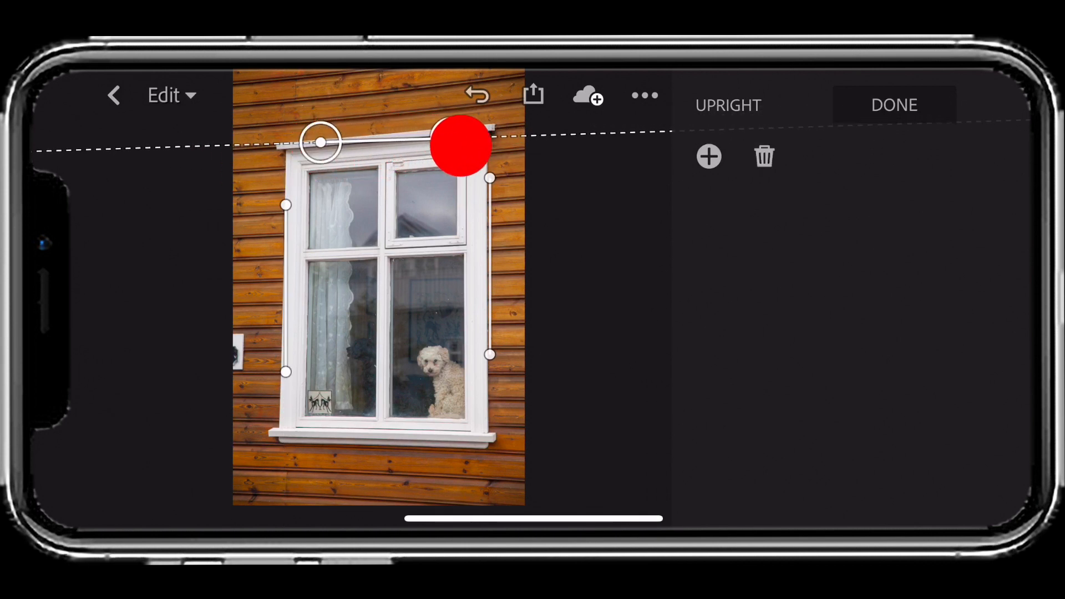
- Draw guides along the window's top and bottom sills and refine the bottom one
{"action": "left_click_drag", "start_coordinate": [461, 143], "coordinate": [541, 132]}
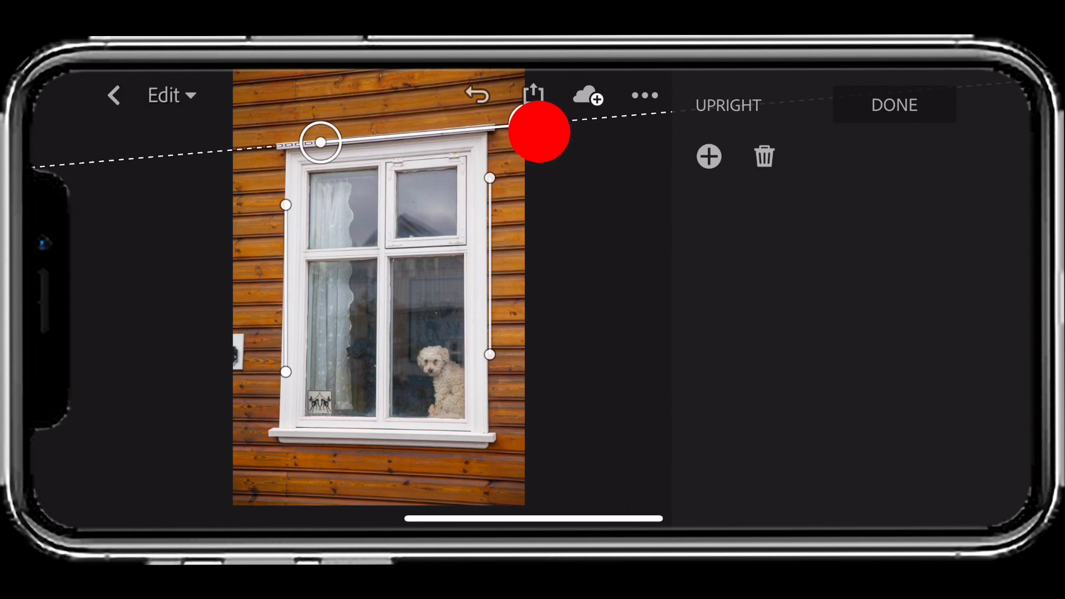
{"action": "left_click_drag", "start_coordinate": [540, 132], "coordinate": [272, 442]}
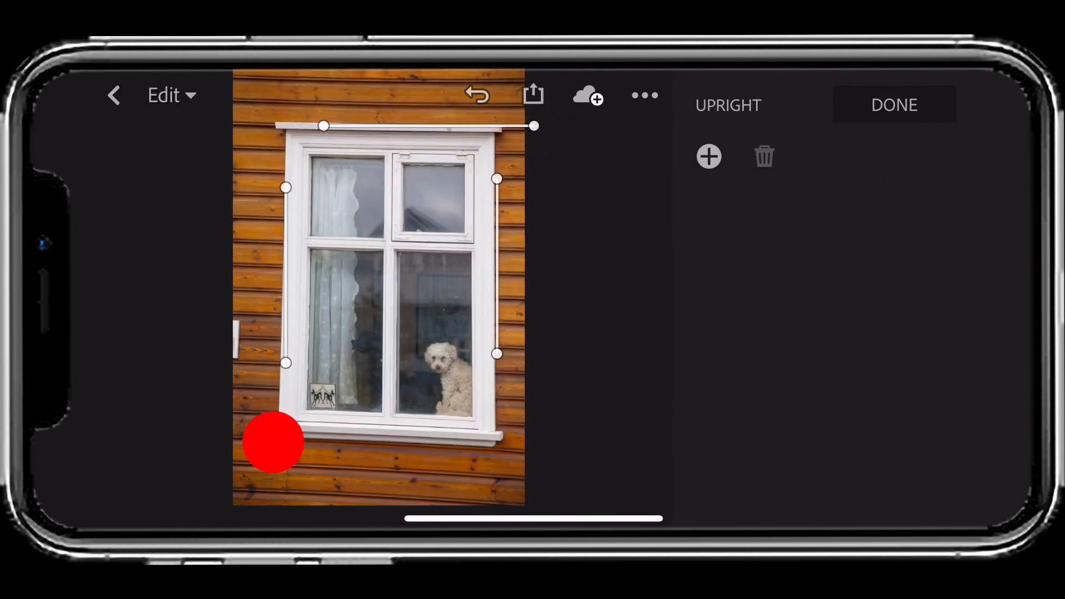
{"action": "left_click_drag", "start_coordinate": [271, 443], "coordinate": [543, 450]}
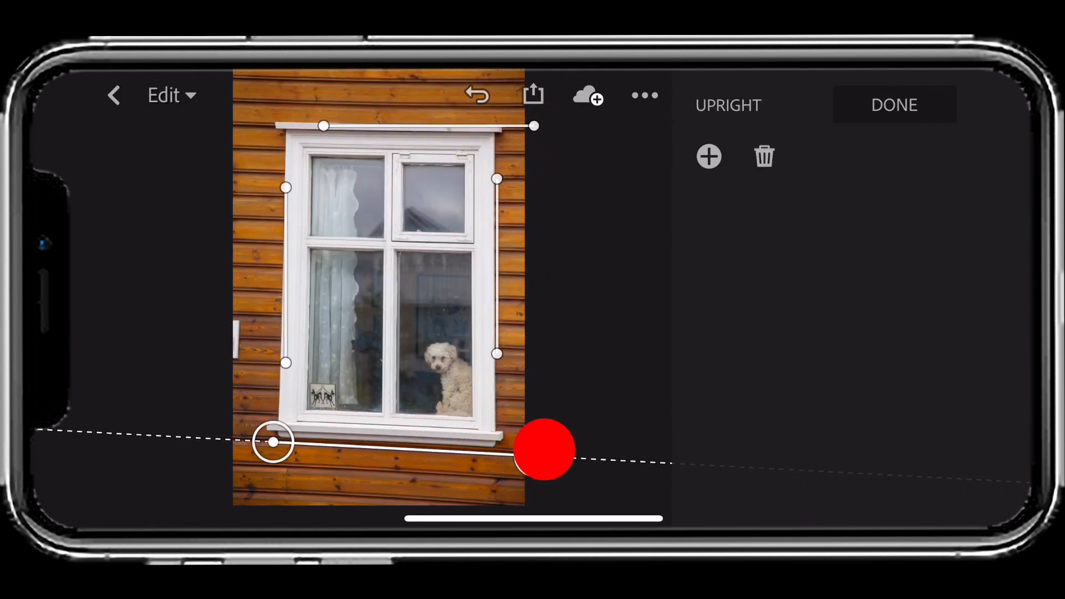
{"action": "left_click_drag", "start_coordinate": [545, 449], "coordinate": [546, 452]}
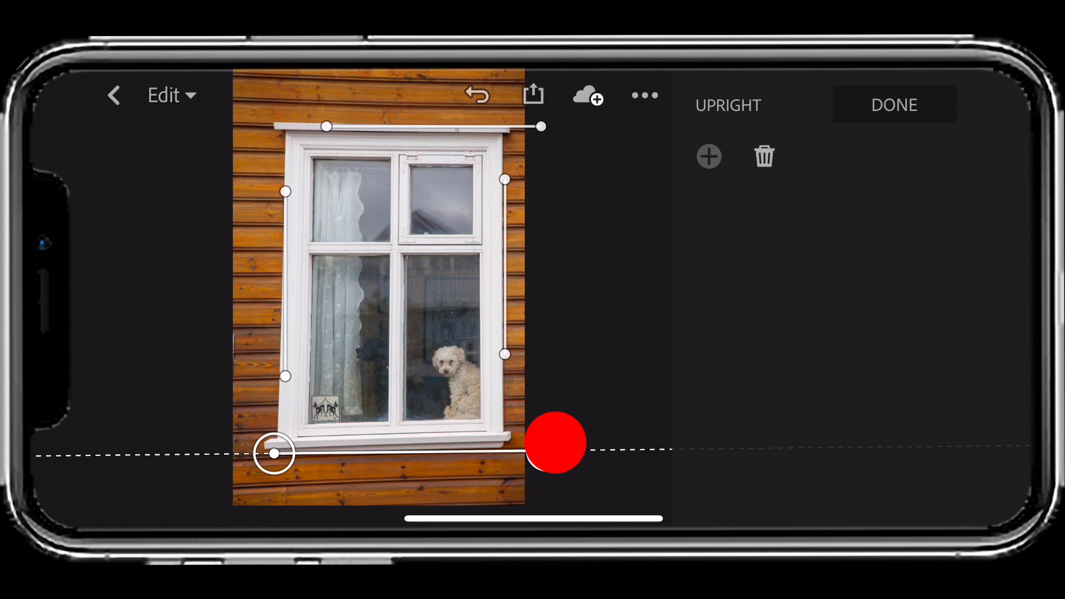
{"action": "left_click_drag", "start_coordinate": [553, 443], "coordinate": [559, 446]}
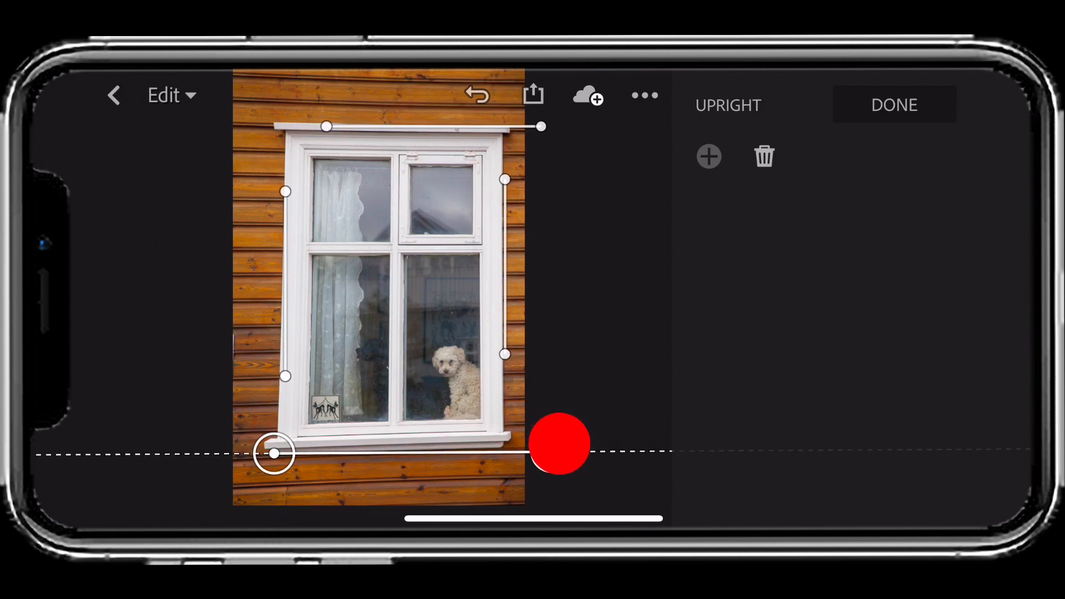
{"action": "left_click_drag", "start_coordinate": [558, 445], "coordinate": [550, 453]}
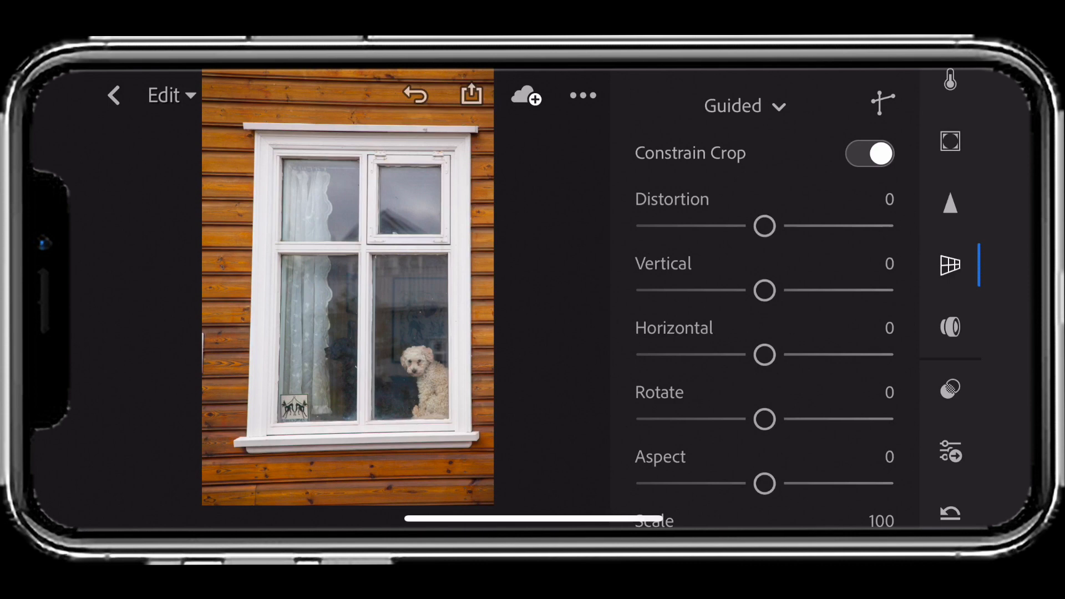
- Open the portrait photo, preview Adobe Portrait then Adobe Vivid, and show the profile groups list
{"action": "left_click", "coordinate": [113, 95]}
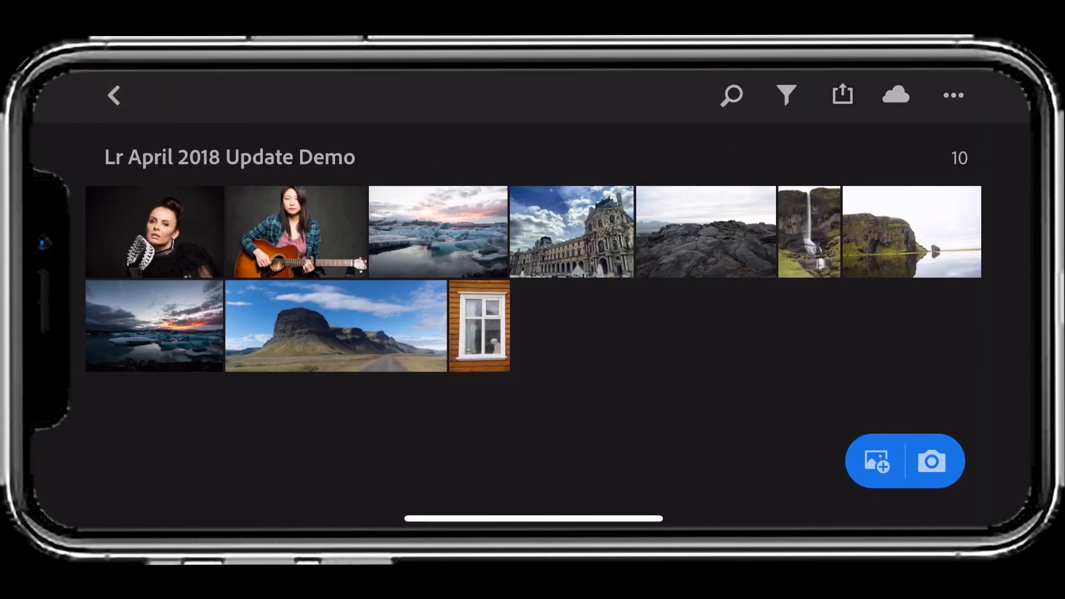
{"action": "left_click", "coordinate": [153, 232]}
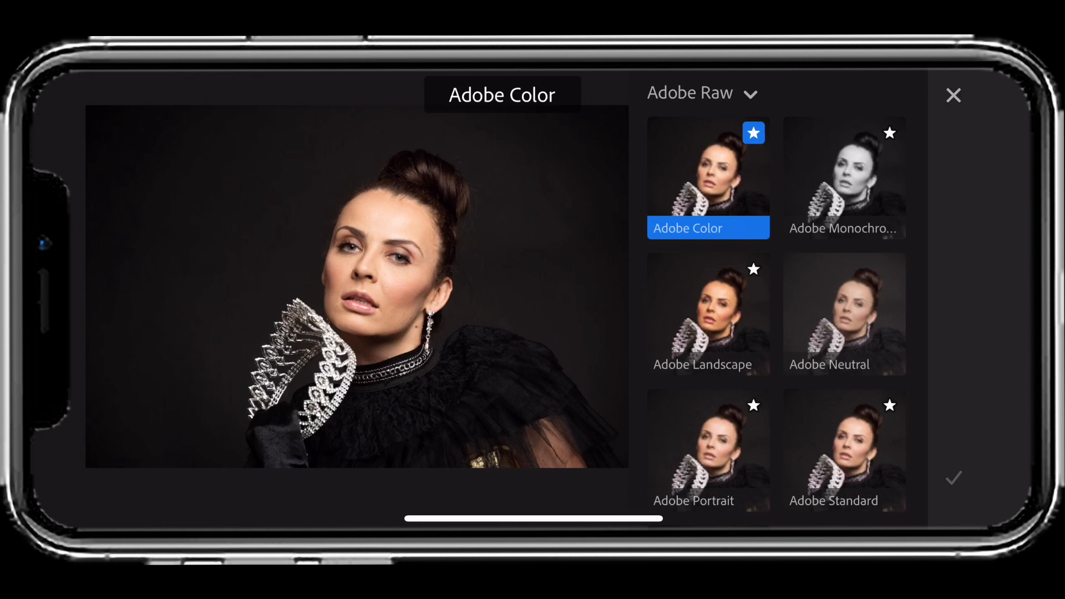
{"action": "left_click", "coordinate": [707, 450]}
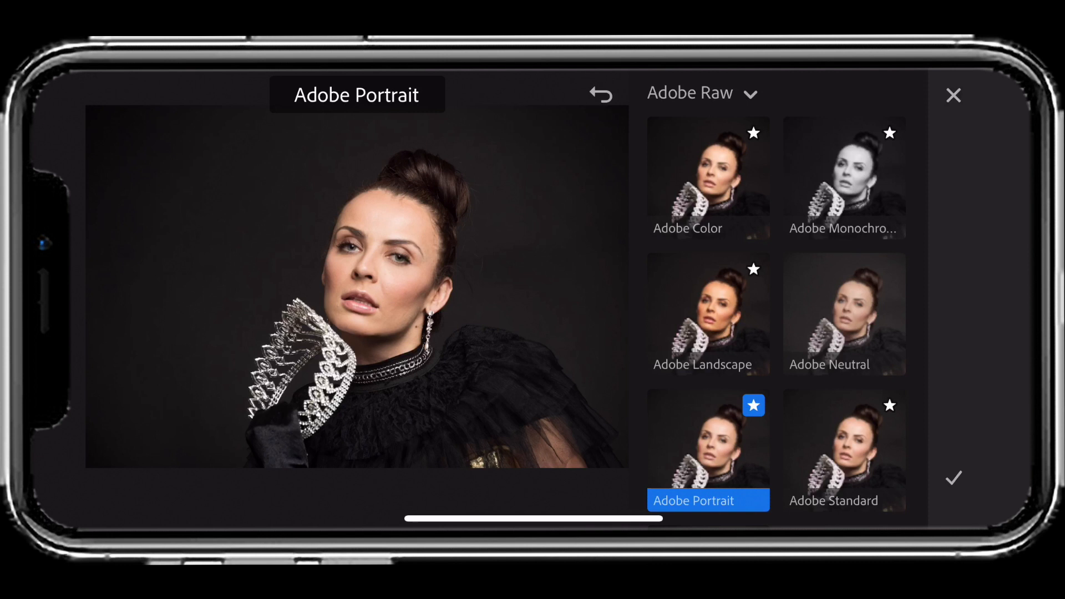
{"action": "scroll", "scroll_direction": "down", "scroll_amount": 3}
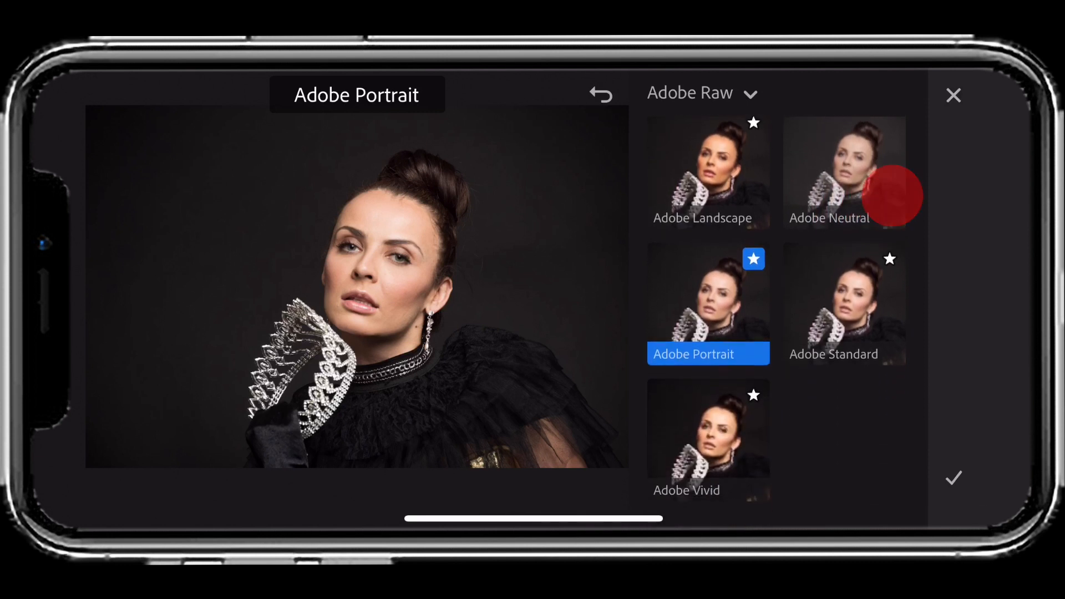
{"action": "left_click", "coordinate": [708, 438]}
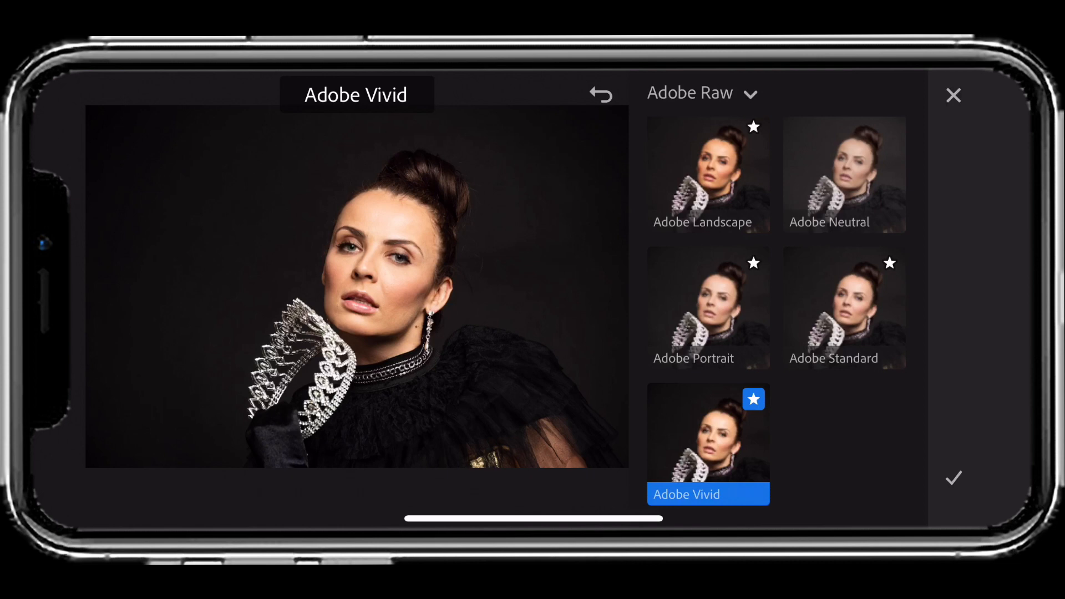
{"action": "left_click", "coordinate": [701, 93]}
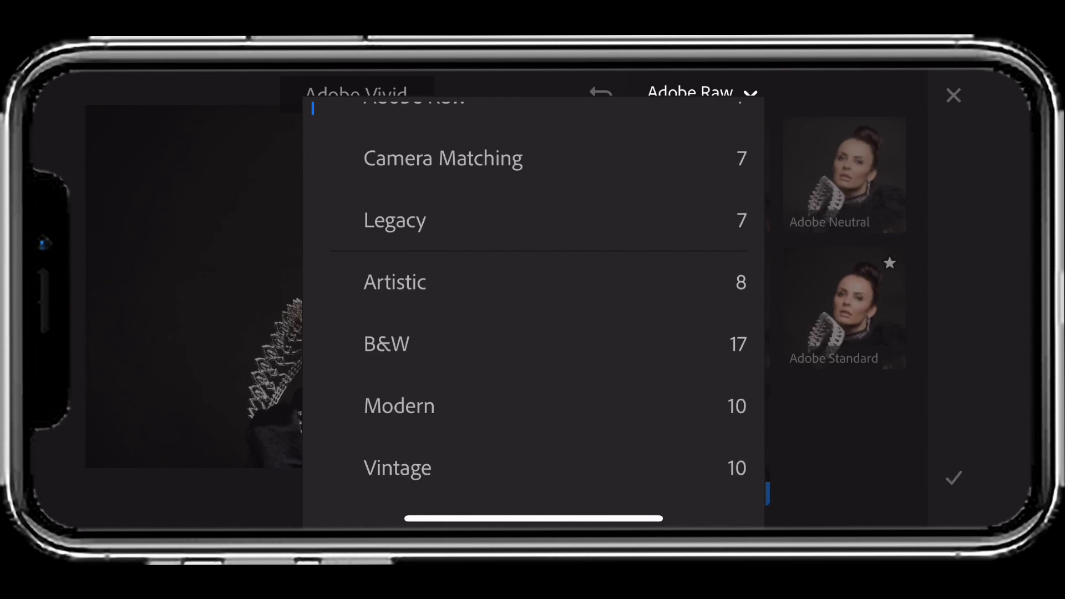
- Choose the Artistic group and apply the Artistic 05 profile to the portrait
{"action": "left_click", "coordinate": [394, 281]}
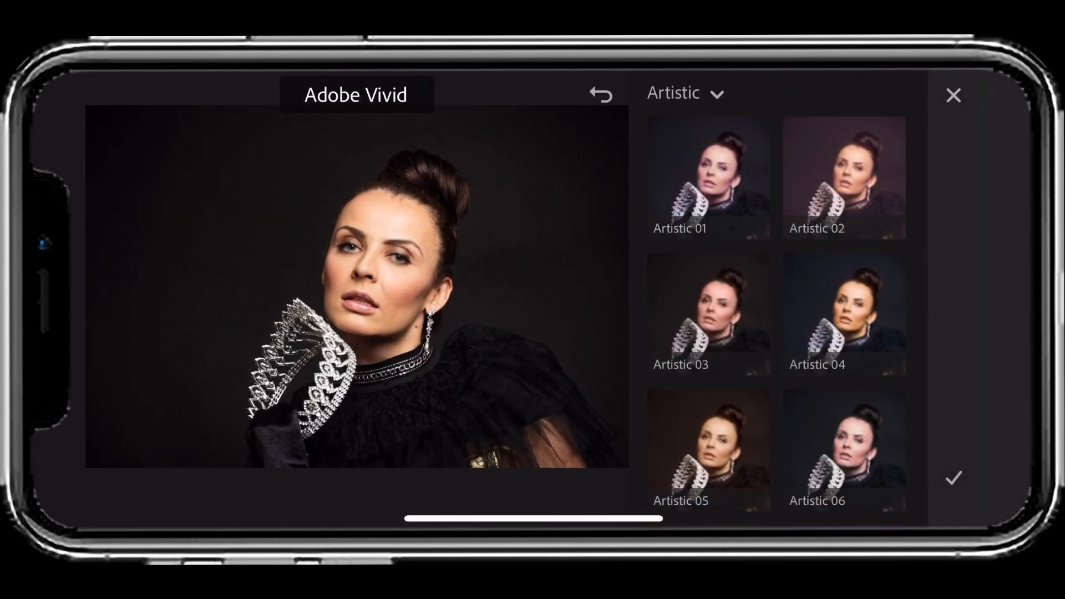
{"action": "scroll", "scroll_direction": "down", "scroll_amount": 3}
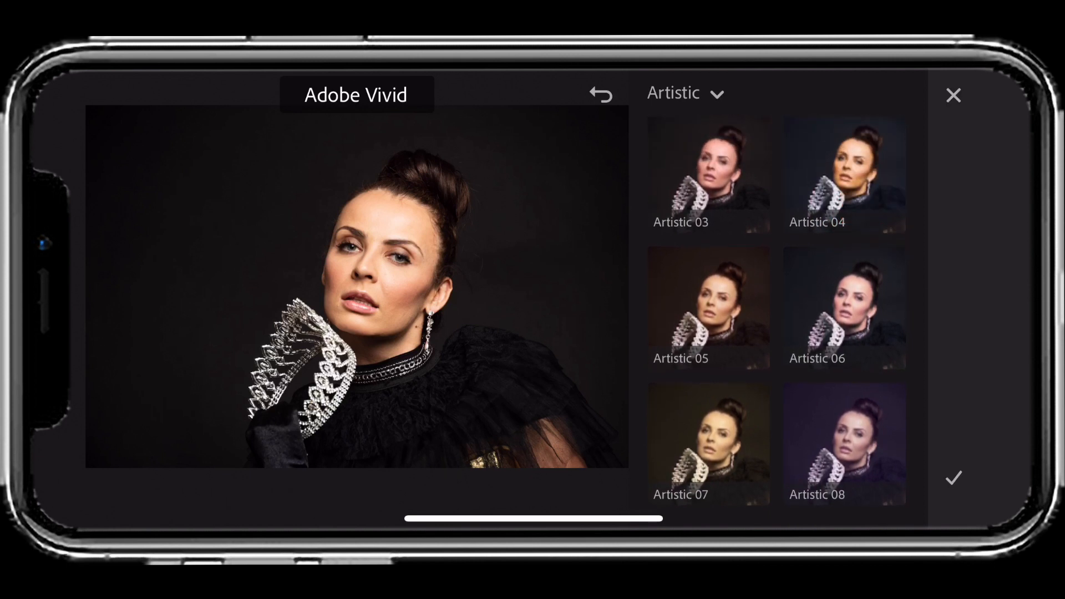
{"action": "left_click", "coordinate": [708, 309]}
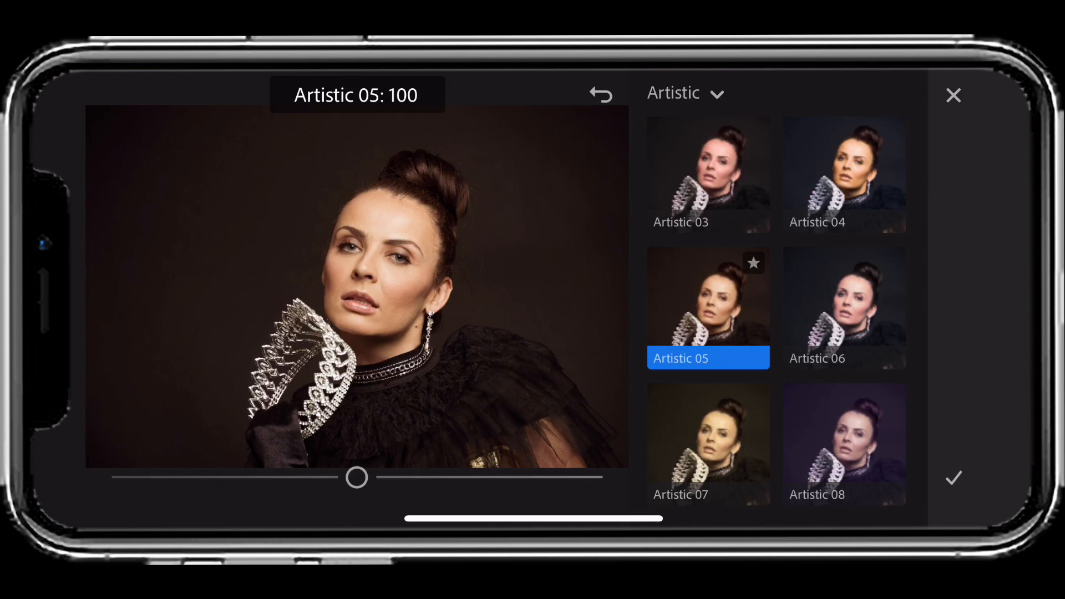
- Set the Artistic 05 amount to 129 and add the profile to Favorites
{"action": "left_click_drag", "start_coordinate": [357, 477], "coordinate": [404, 477]}
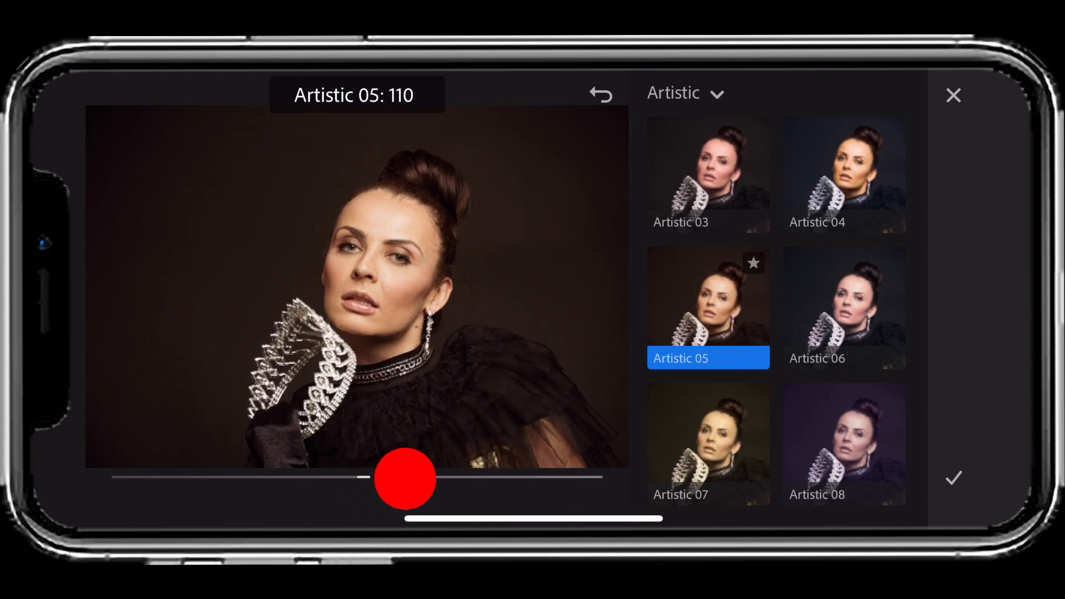
{"action": "left_click_drag", "start_coordinate": [403, 479], "coordinate": [502, 479]}
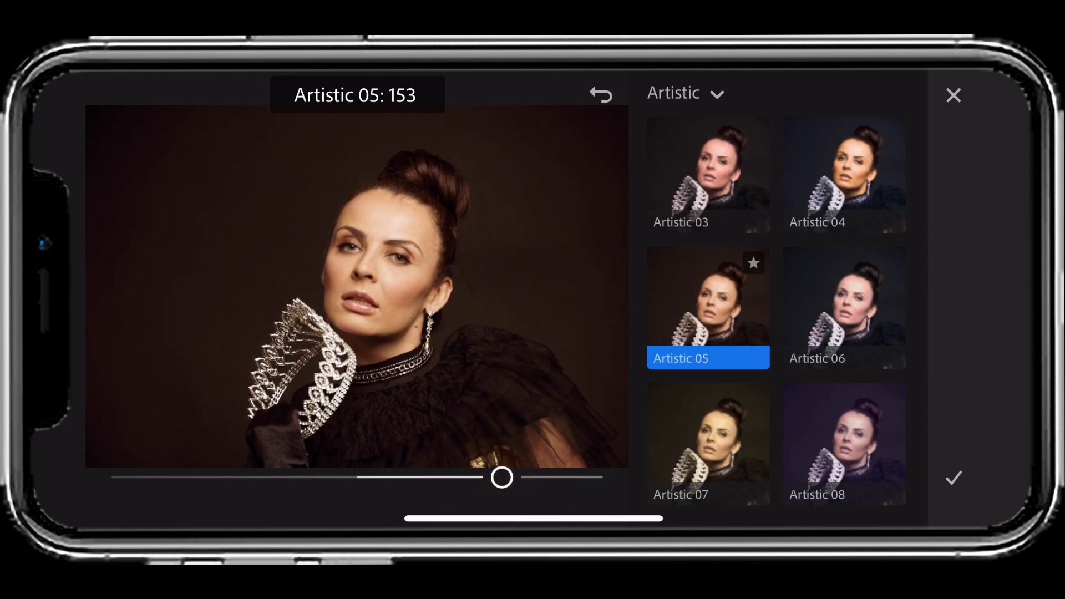
{"action": "left_click_drag", "start_coordinate": [501, 477], "coordinate": [543, 477]}
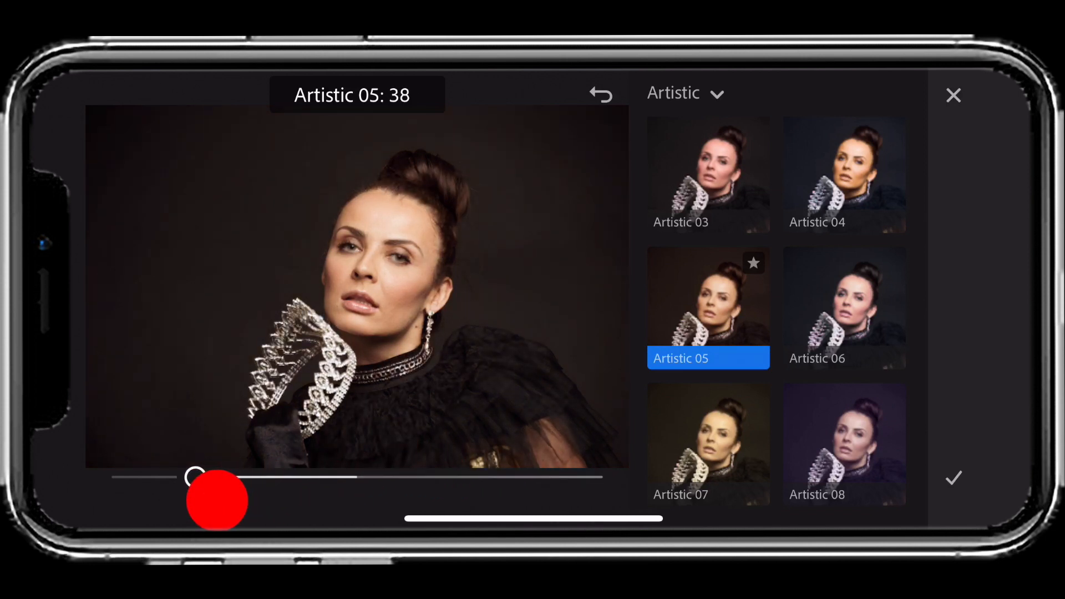
{"action": "left_click_drag", "start_coordinate": [195, 477], "coordinate": [443, 477]}
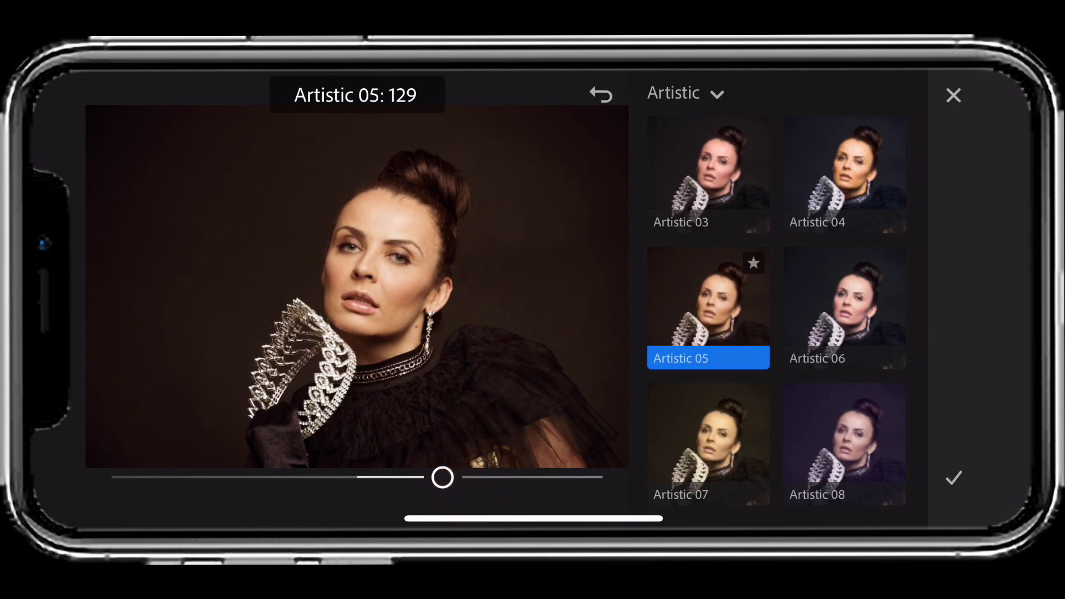
{"action": "left_click", "coordinate": [752, 263]}
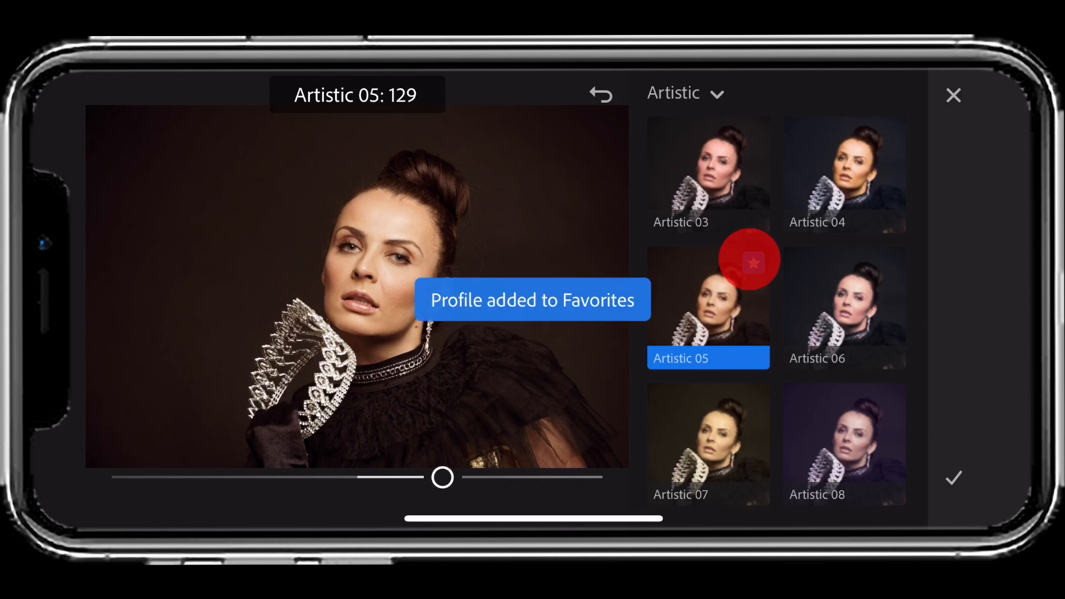
{"action": "left_click", "coordinate": [752, 262]}
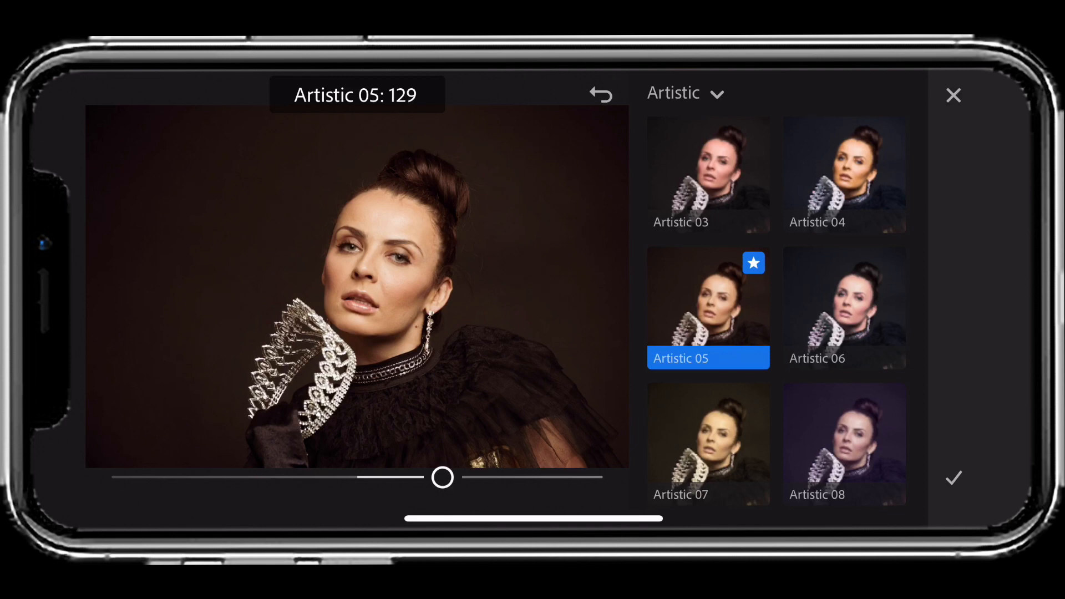
- Show the Favorites group and scroll its thumbnails to find Artistic 05 listed beside the Adobe profiles
{"action": "left_click", "coordinate": [684, 93]}
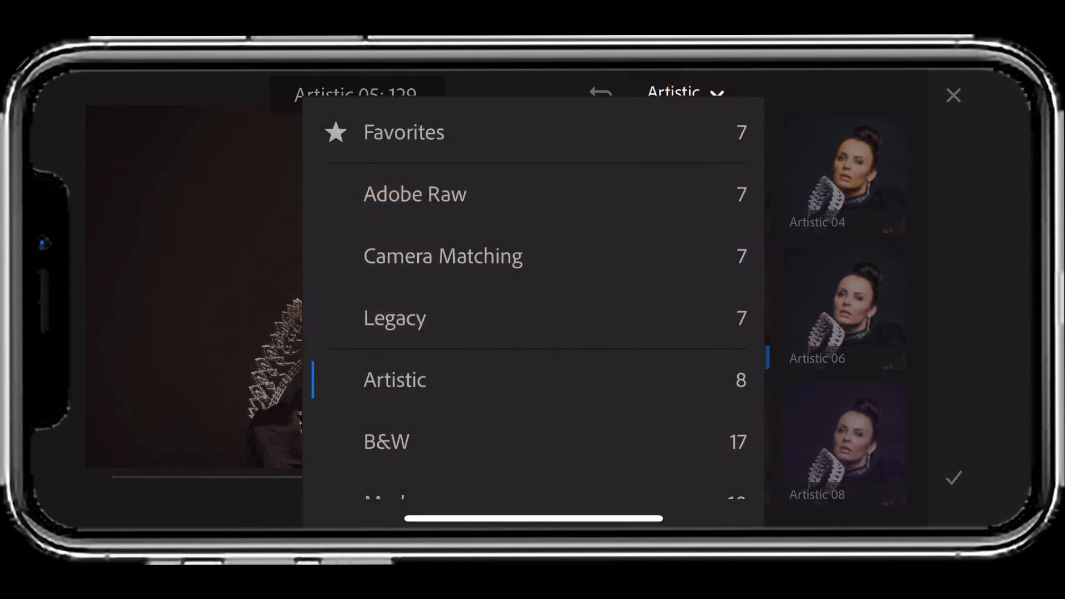
{"action": "left_click", "coordinate": [404, 132]}
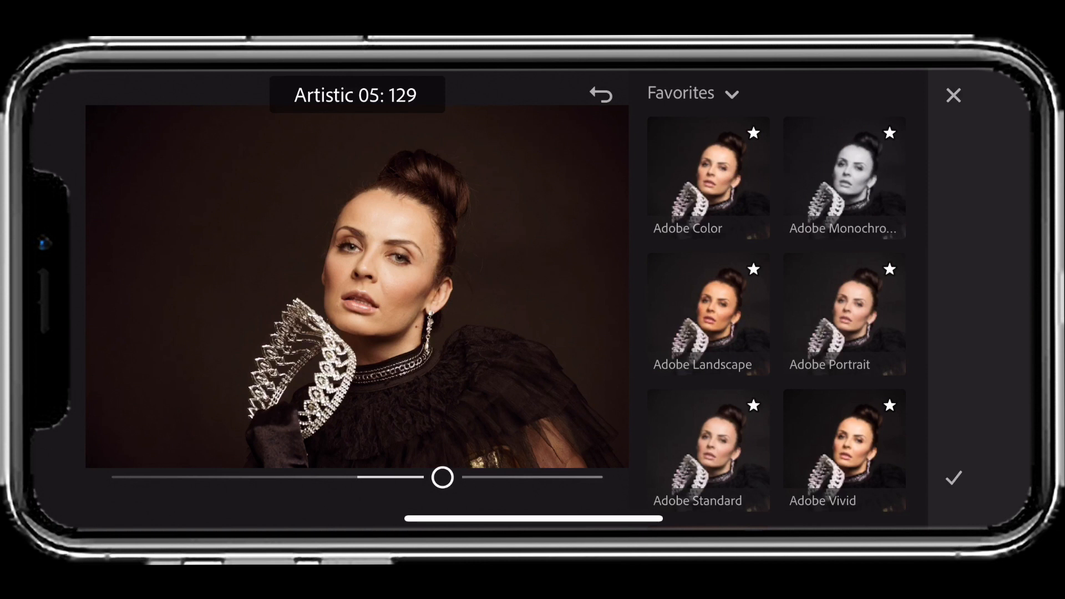
{"action": "scroll", "scroll_direction": "down", "scroll_amount": 3}
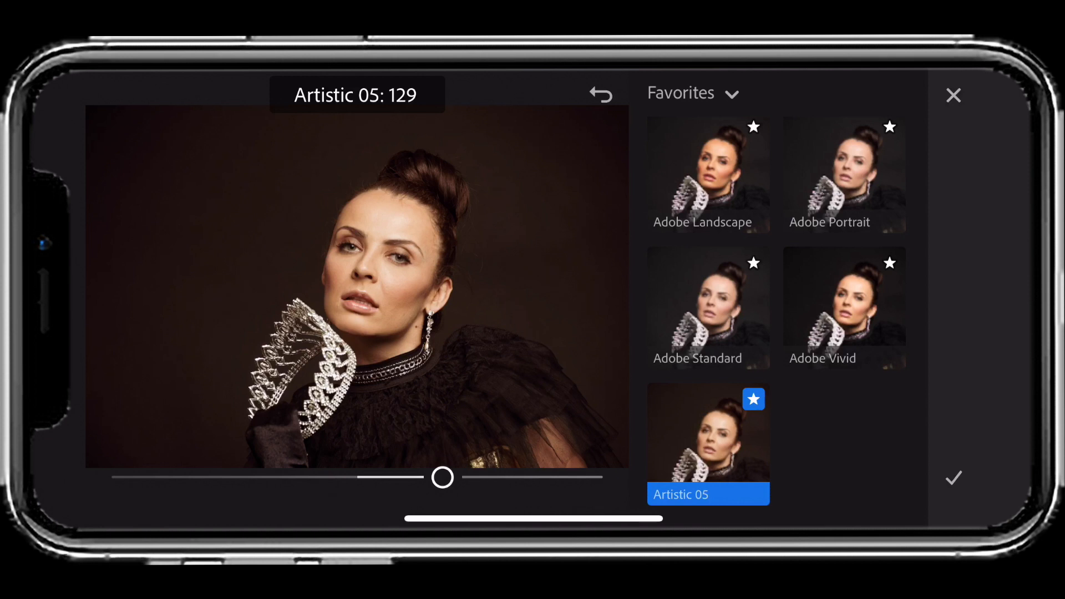
{"action": "scroll", "scroll_direction": "down", "scroll_amount": 3}
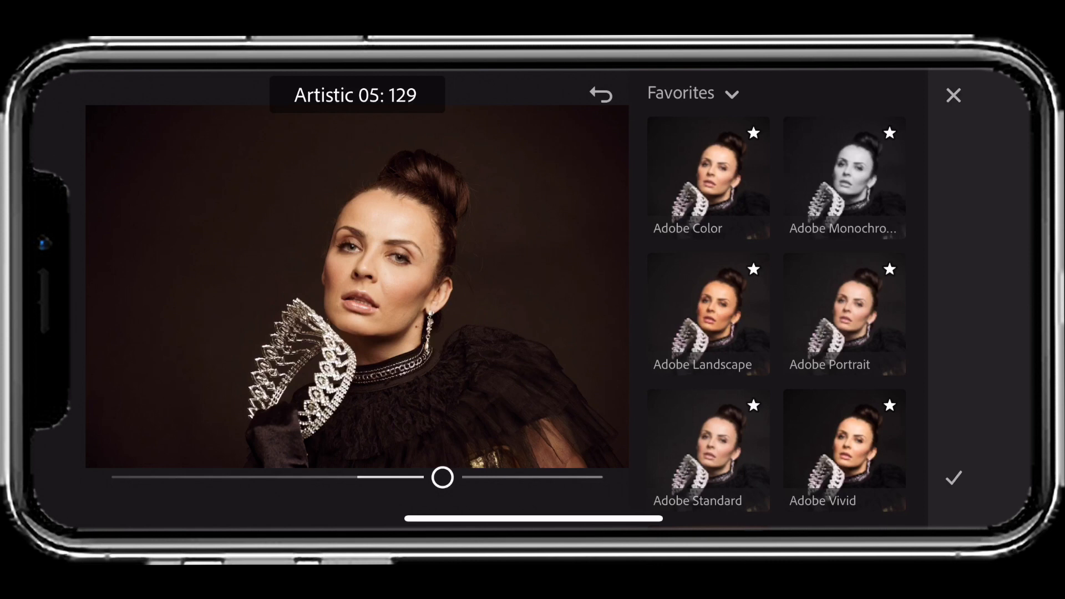
{"action": "left_click", "coordinate": [691, 93]}
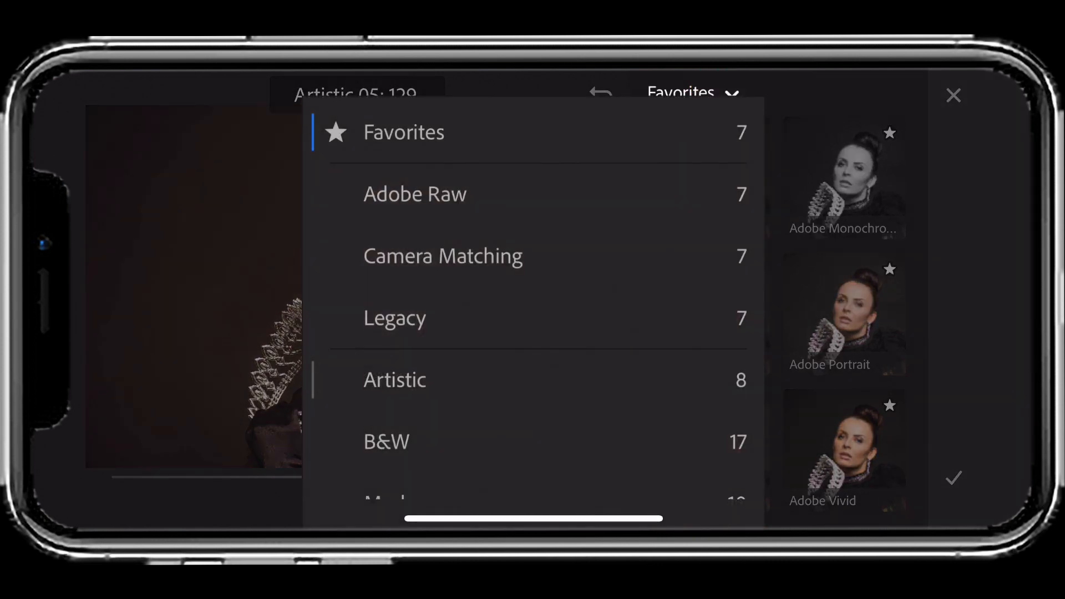
- Preview B&W 06, 08, 09 and 10 on the portrait, then settle on B&W 08
{"action": "left_click", "coordinate": [385, 440]}
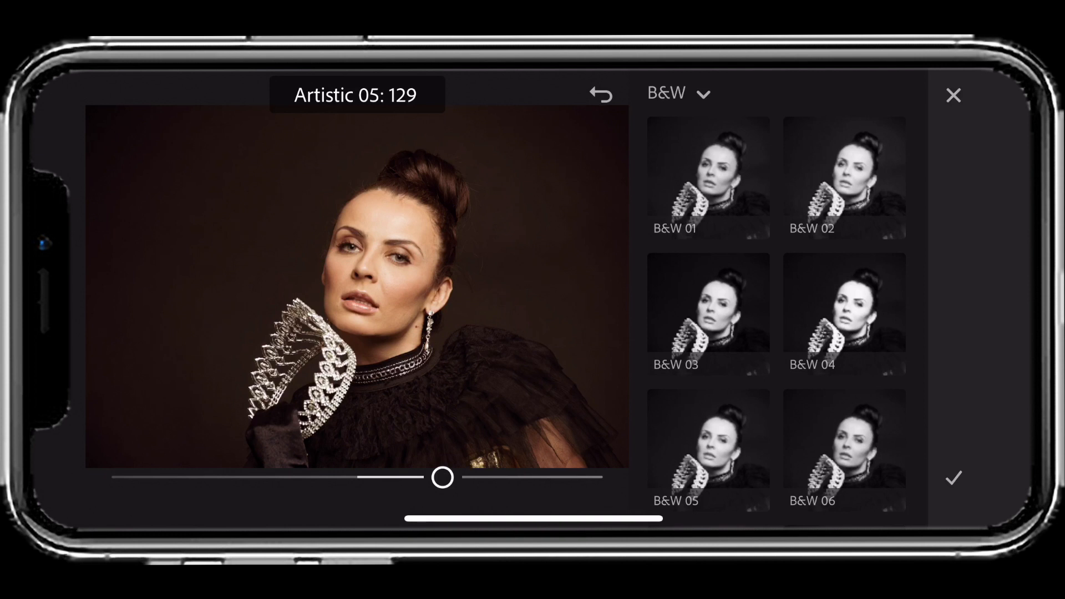
{"action": "left_click", "coordinate": [844, 304]}
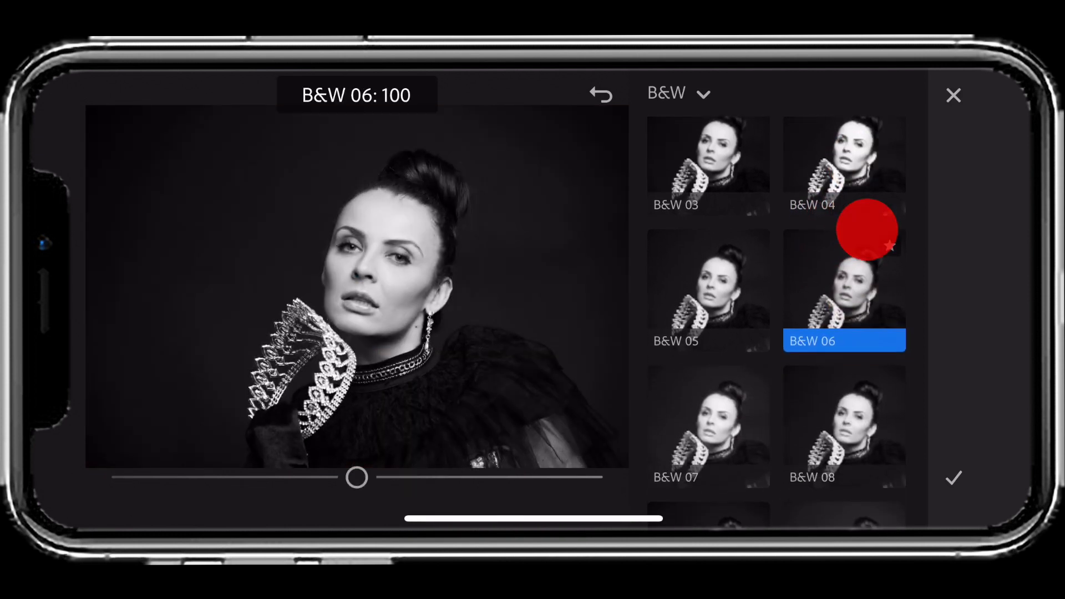
{"action": "left_click", "coordinate": [844, 414]}
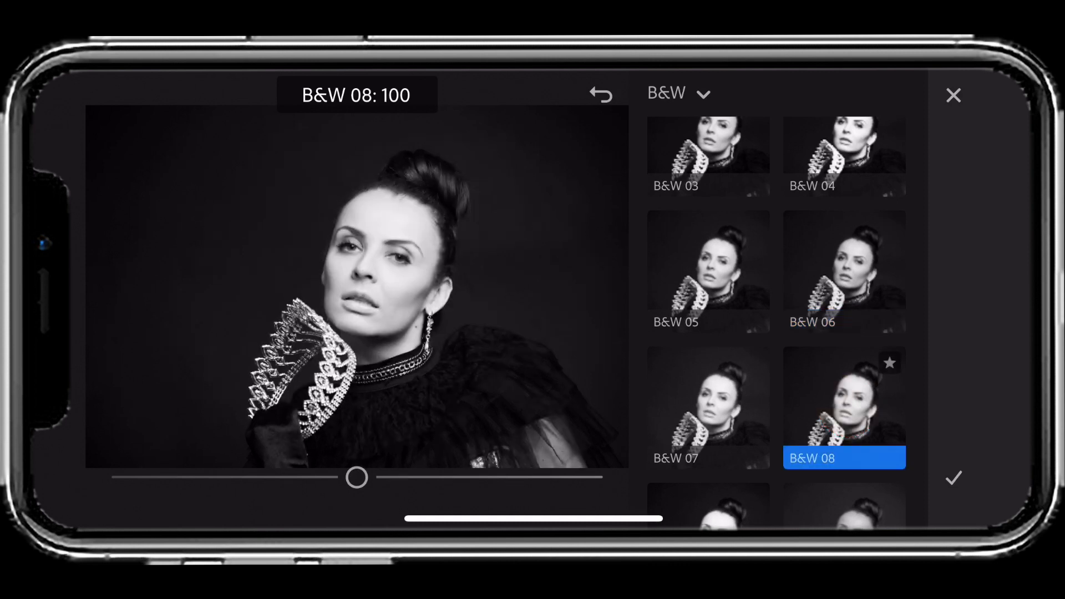
{"action": "left_click", "coordinate": [707, 425]}
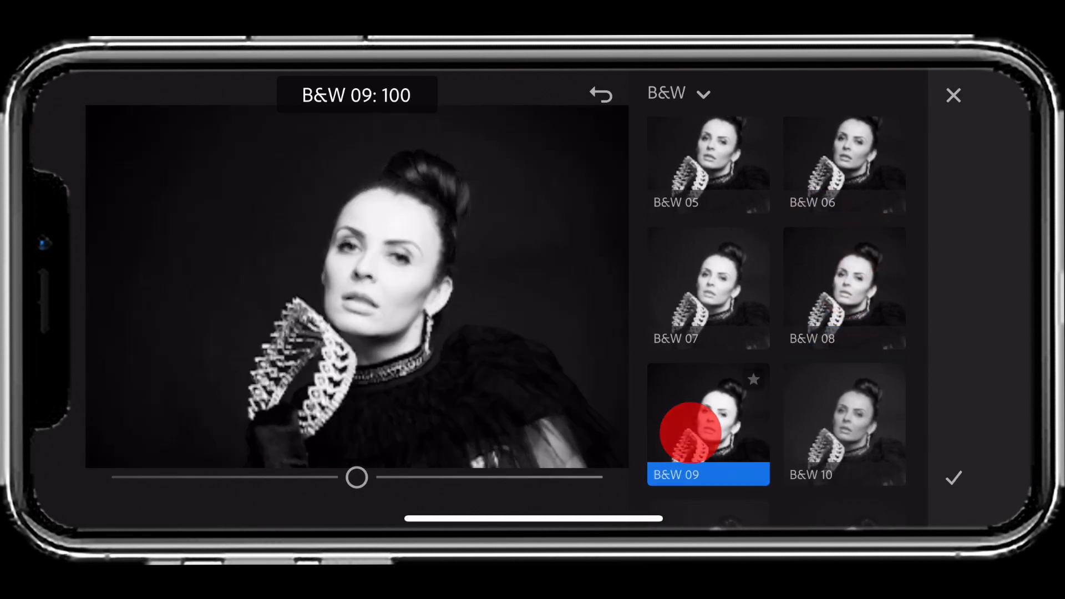
{"action": "left_click", "coordinate": [844, 425]}
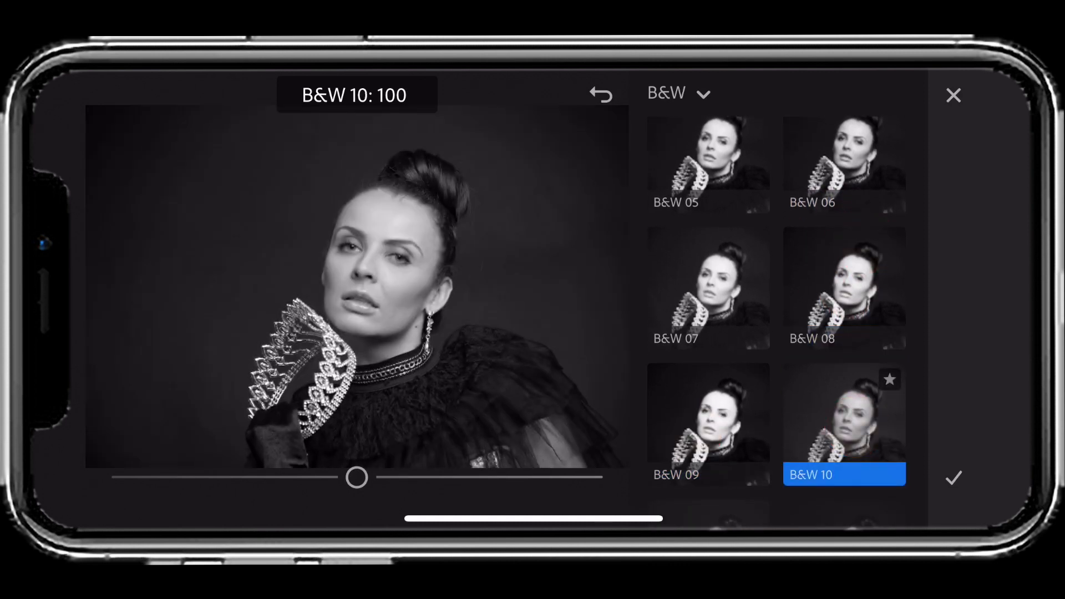
{"action": "left_click", "coordinate": [844, 288]}
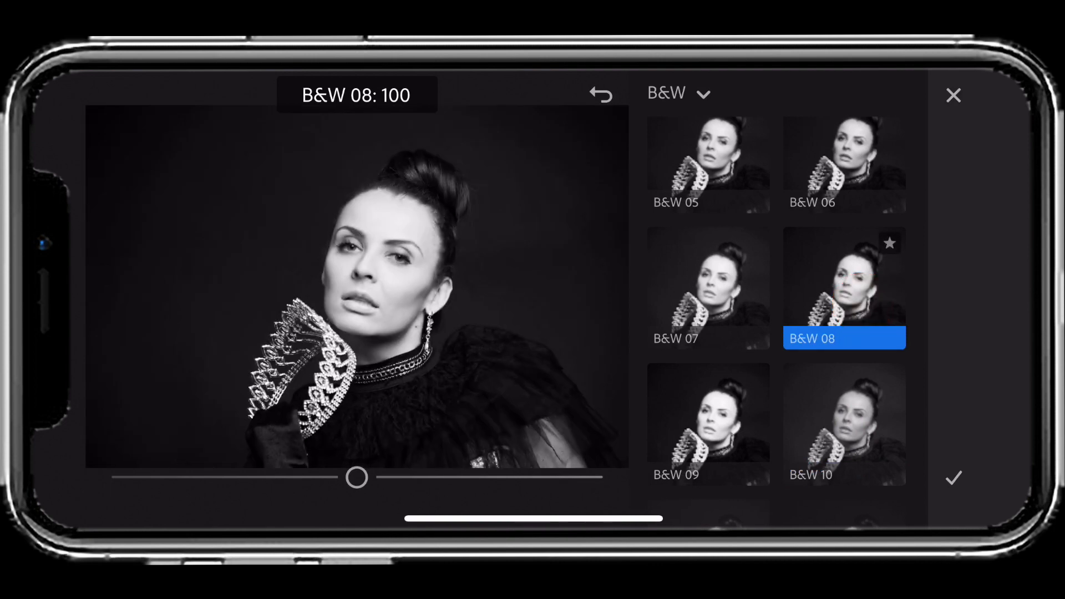
{"action": "left_click", "coordinate": [676, 93]}
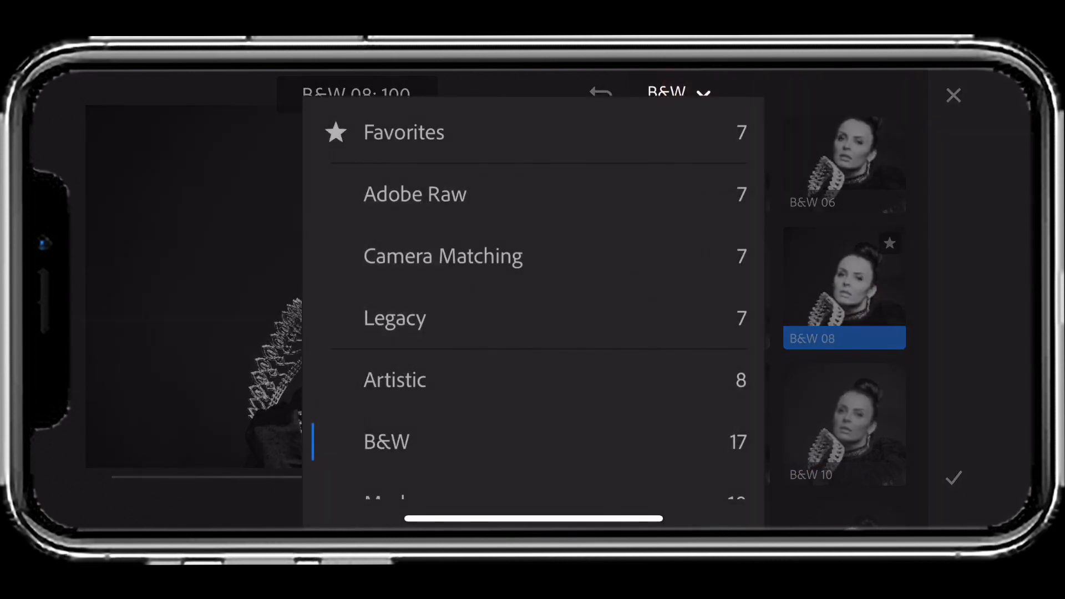
- Reapply Artistic 05 from Favorites, nudge its strength slider, and return to the album grid
{"action": "left_click", "coordinate": [404, 132]}
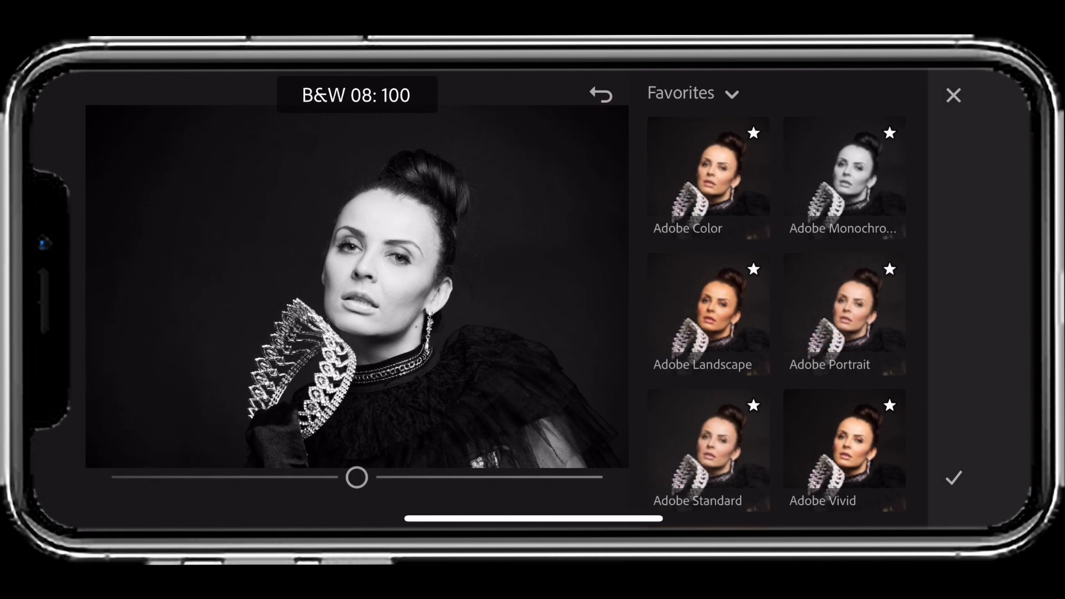
{"action": "scroll", "scroll_direction": "down", "scroll_amount": 3}
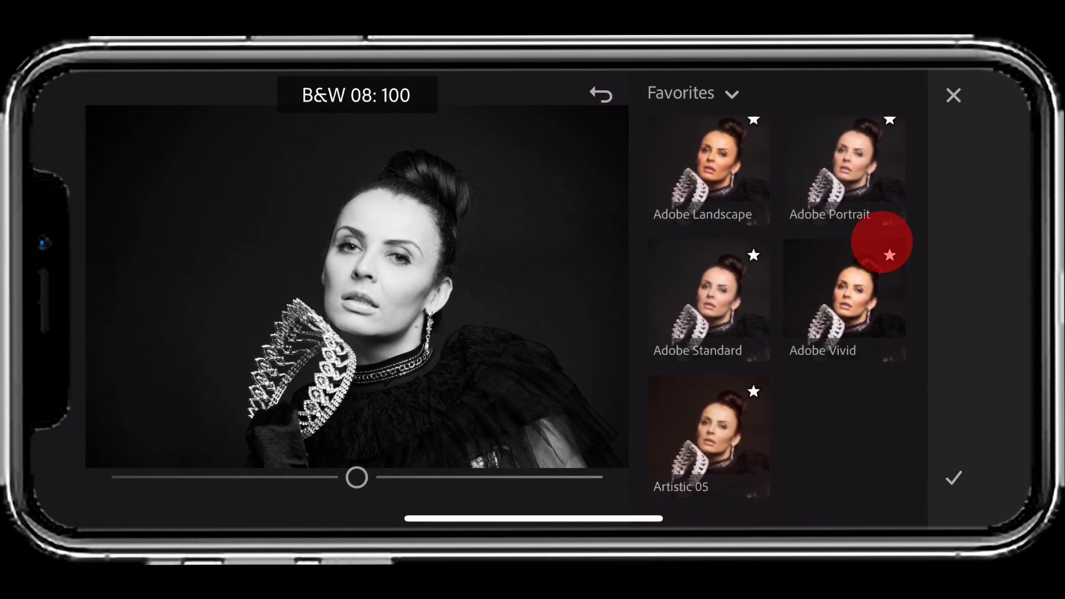
{"action": "left_click", "coordinate": [708, 435]}
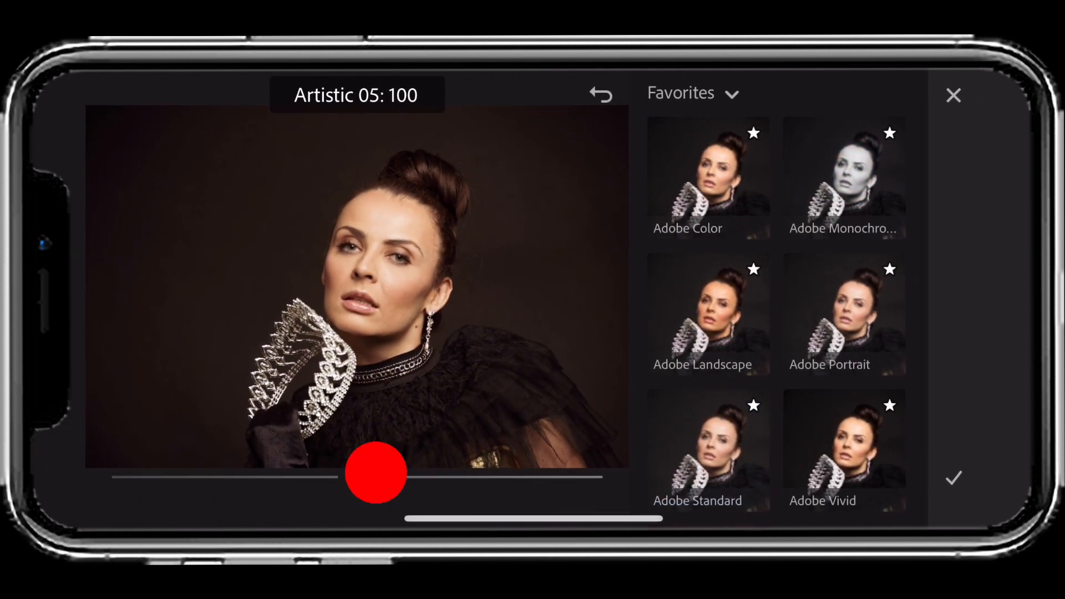
{"action": "left_click_drag", "start_coordinate": [376, 473], "coordinate": [416, 477]}
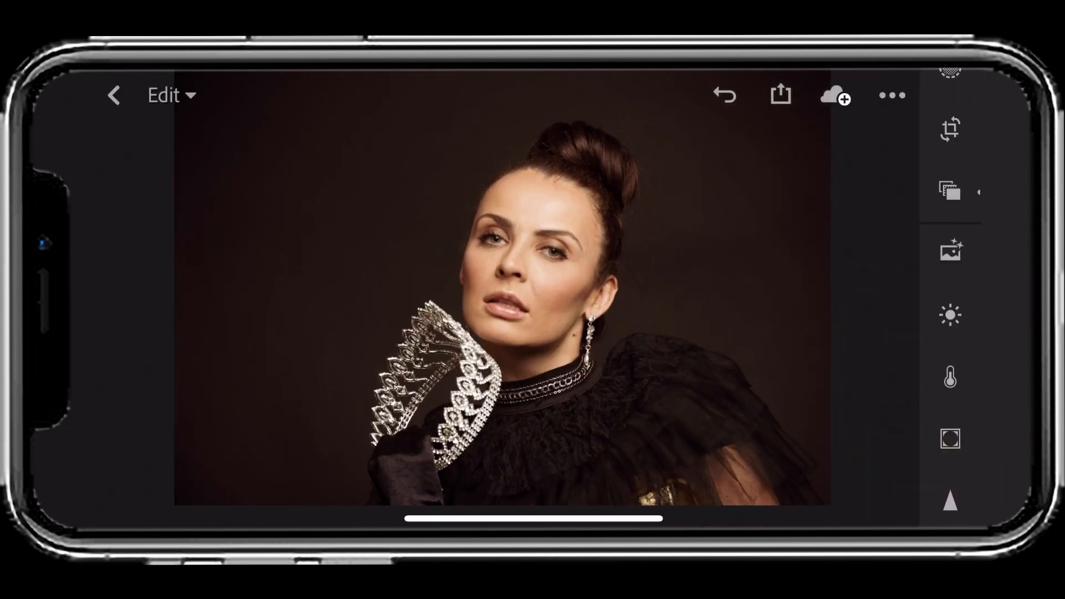
{"action": "left_click", "coordinate": [113, 95]}
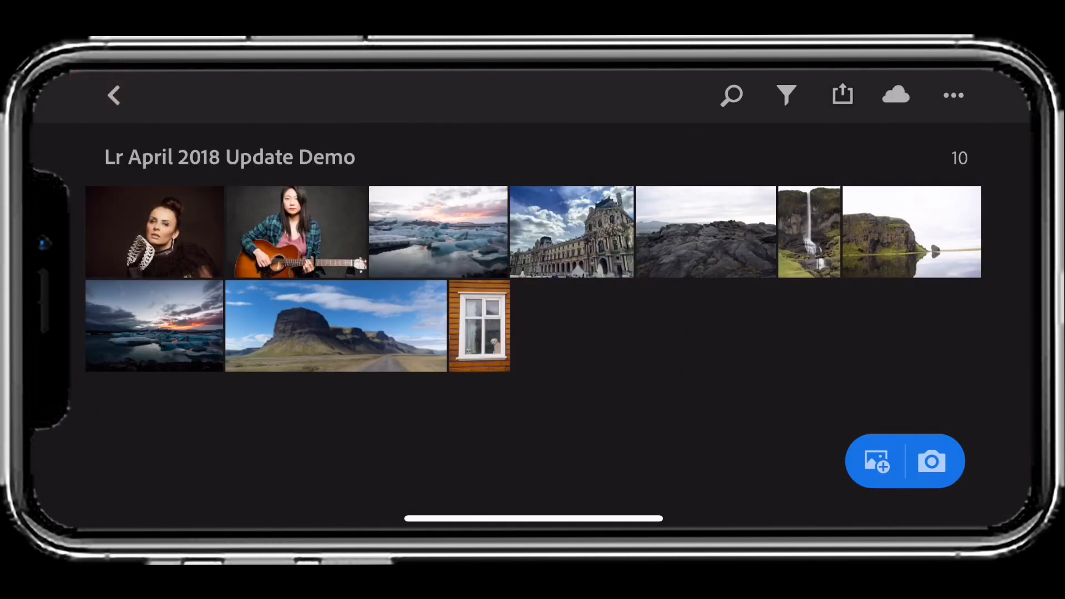